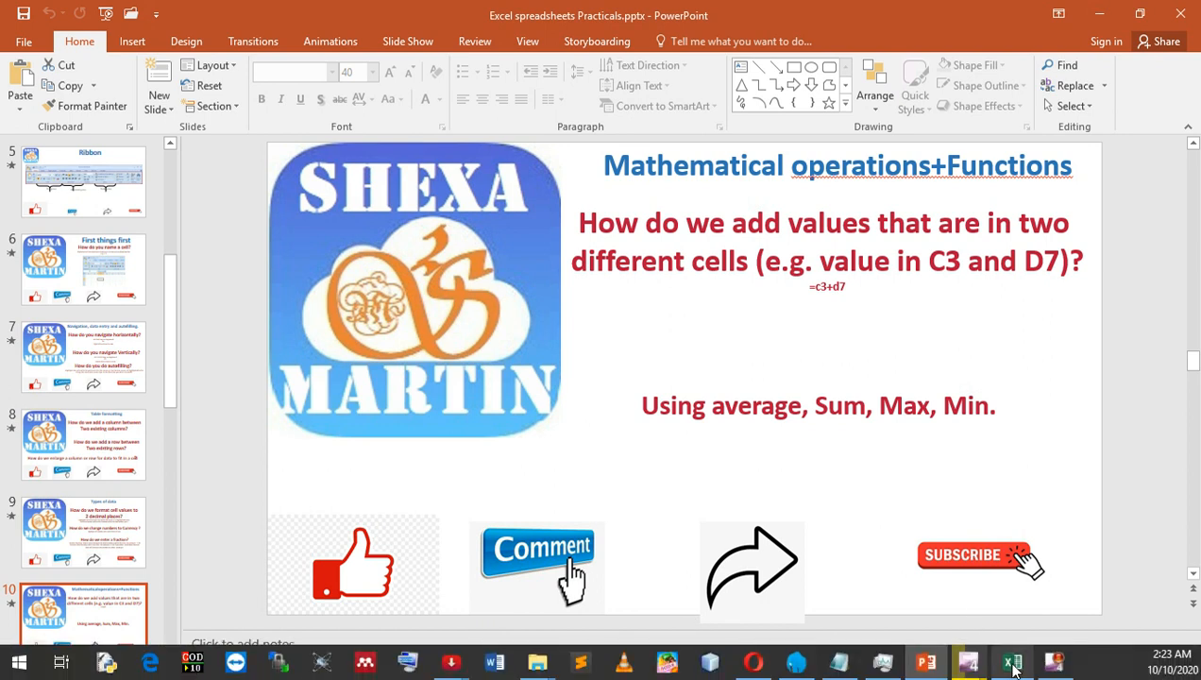
- Switch to the fruit price workbook and clear the fraction values in C2:C4
left_click(1010, 661)
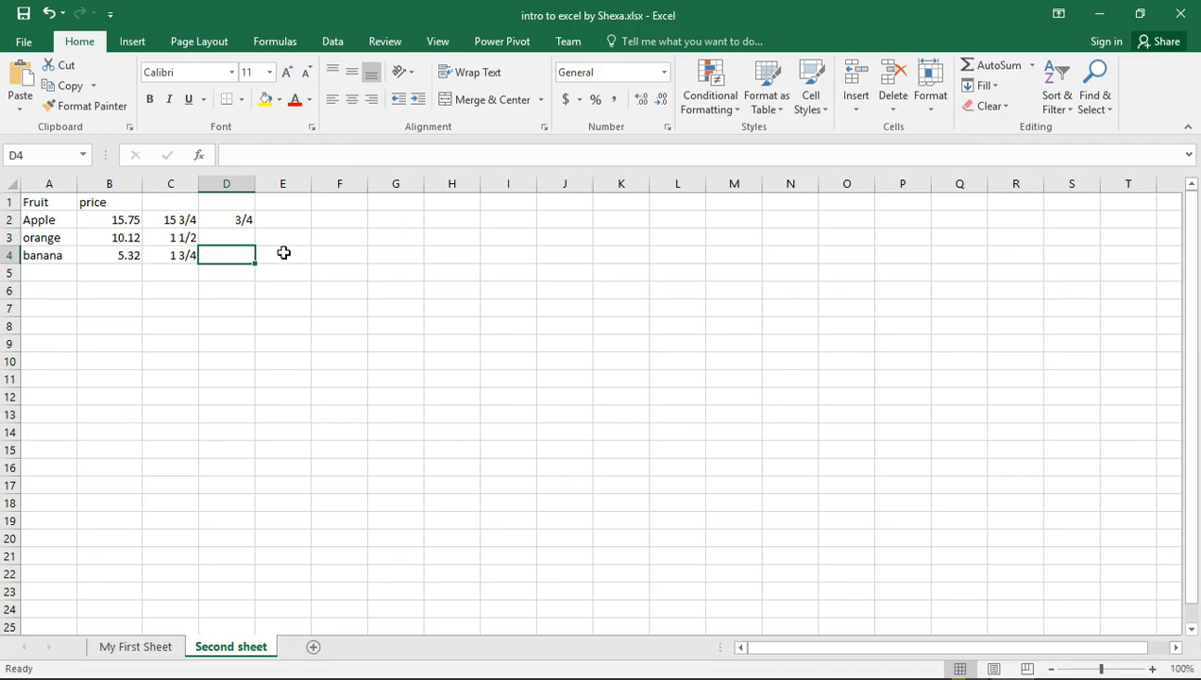
mouse_move(181, 207)
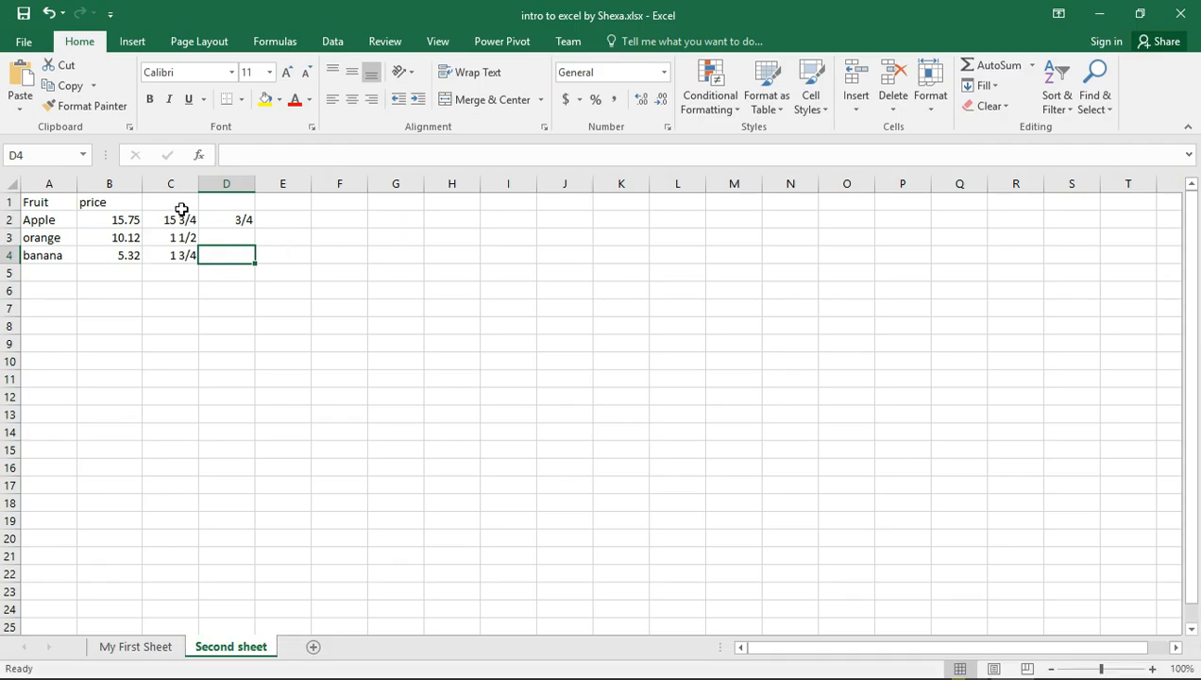
left_click_drag(170, 219, 170, 238)
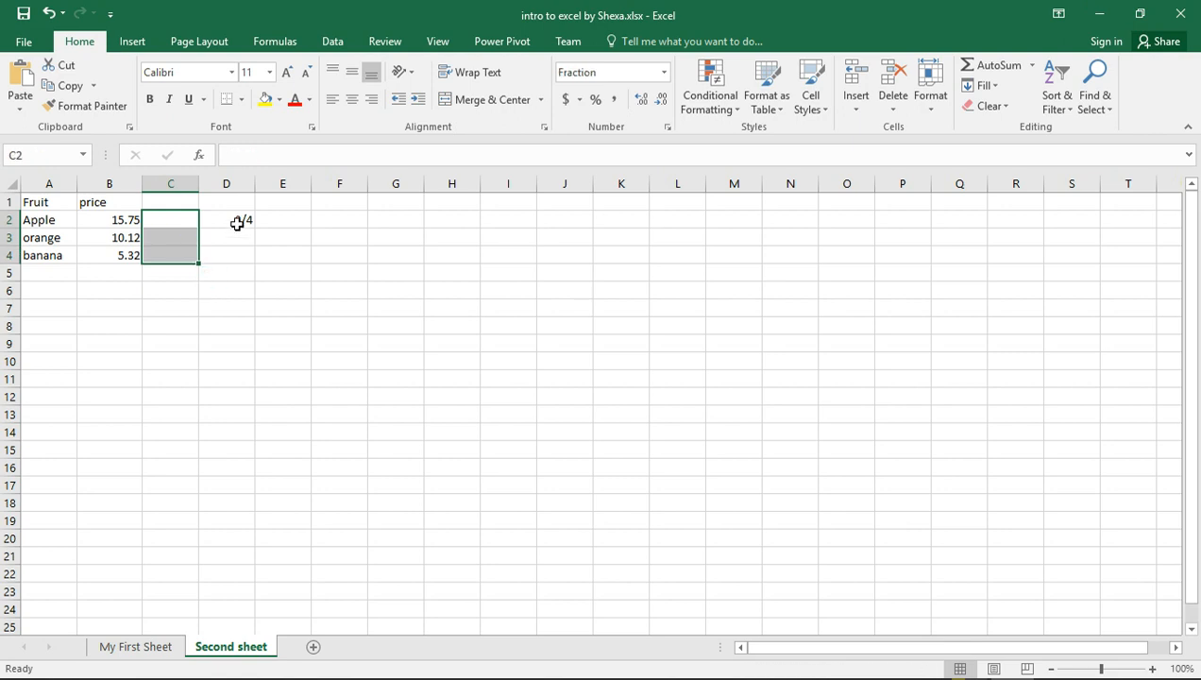
- Add a Quantity heading in C1
left_click(226, 219)
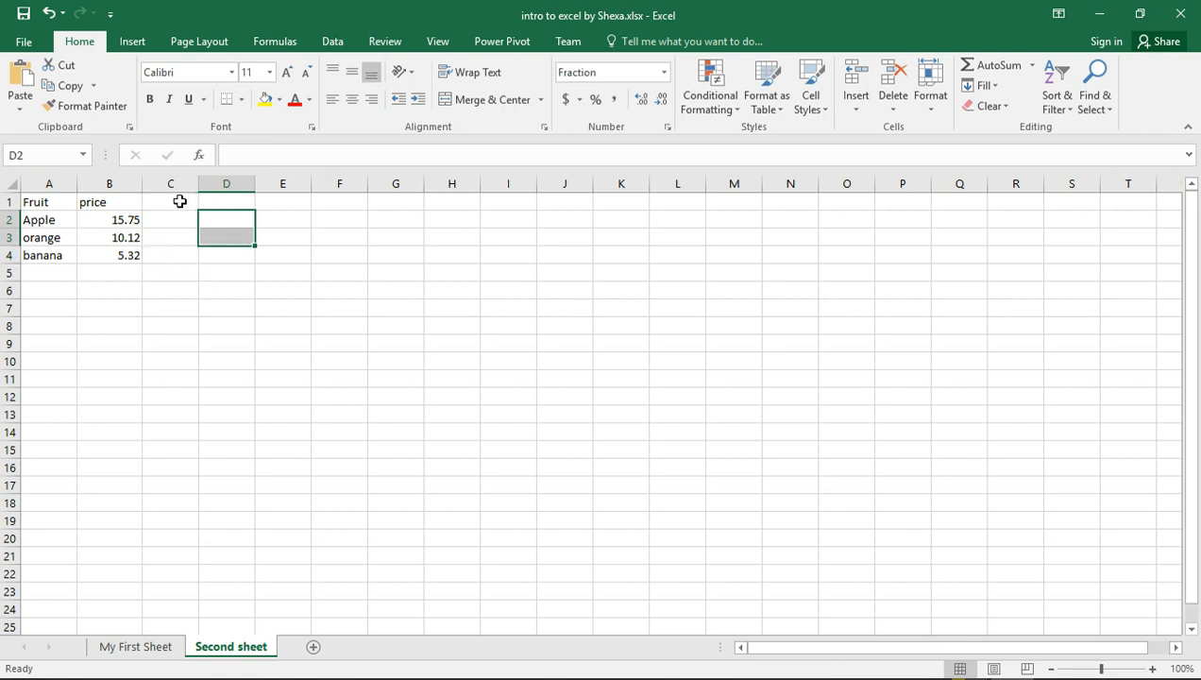
type("Q")
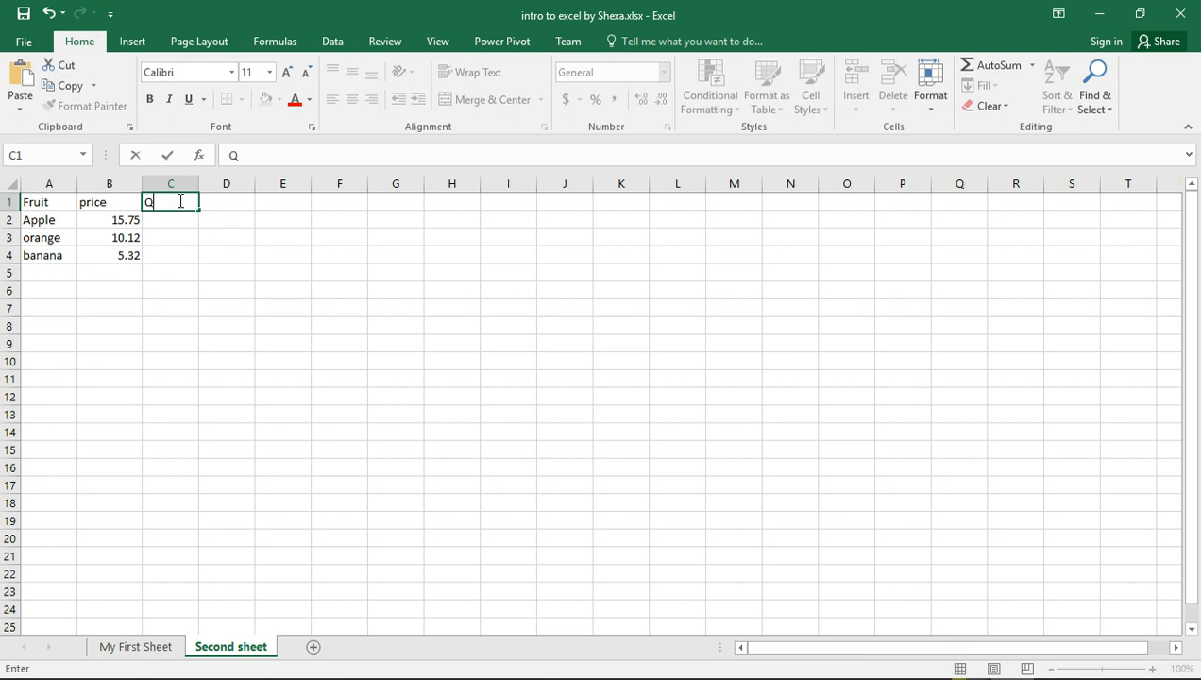
type("uantity")
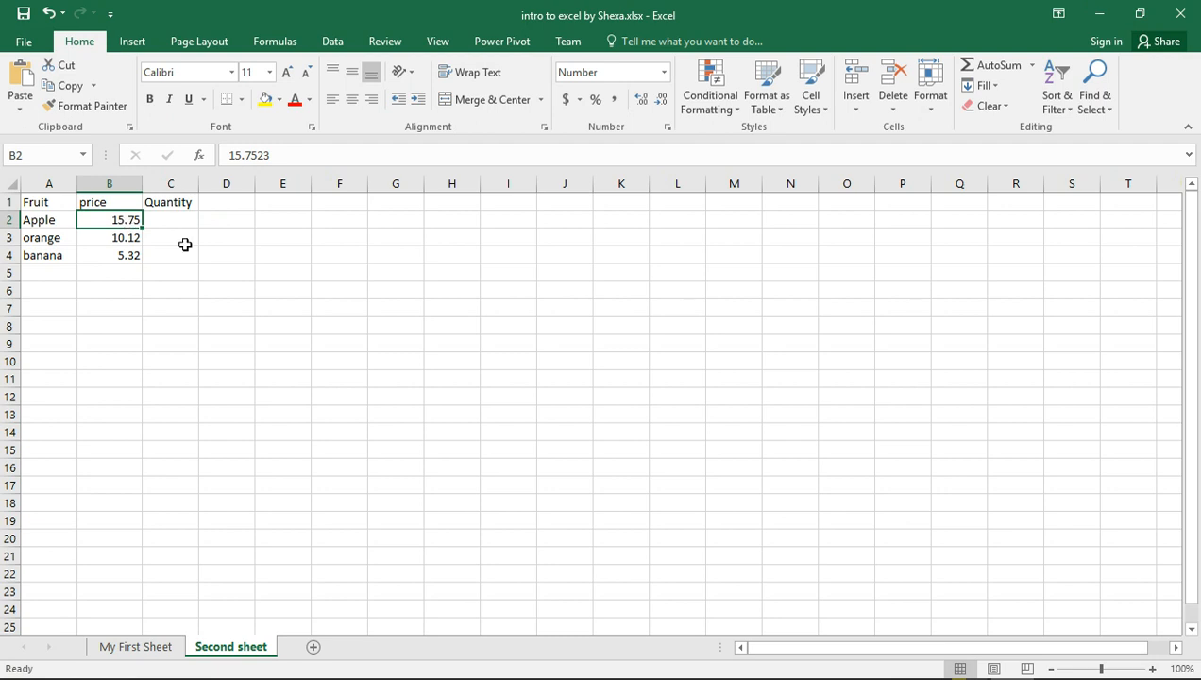
- Enter quantities 4, 2 and 10 for the fruits and a total Cost heading in D1
left_click(170, 219)
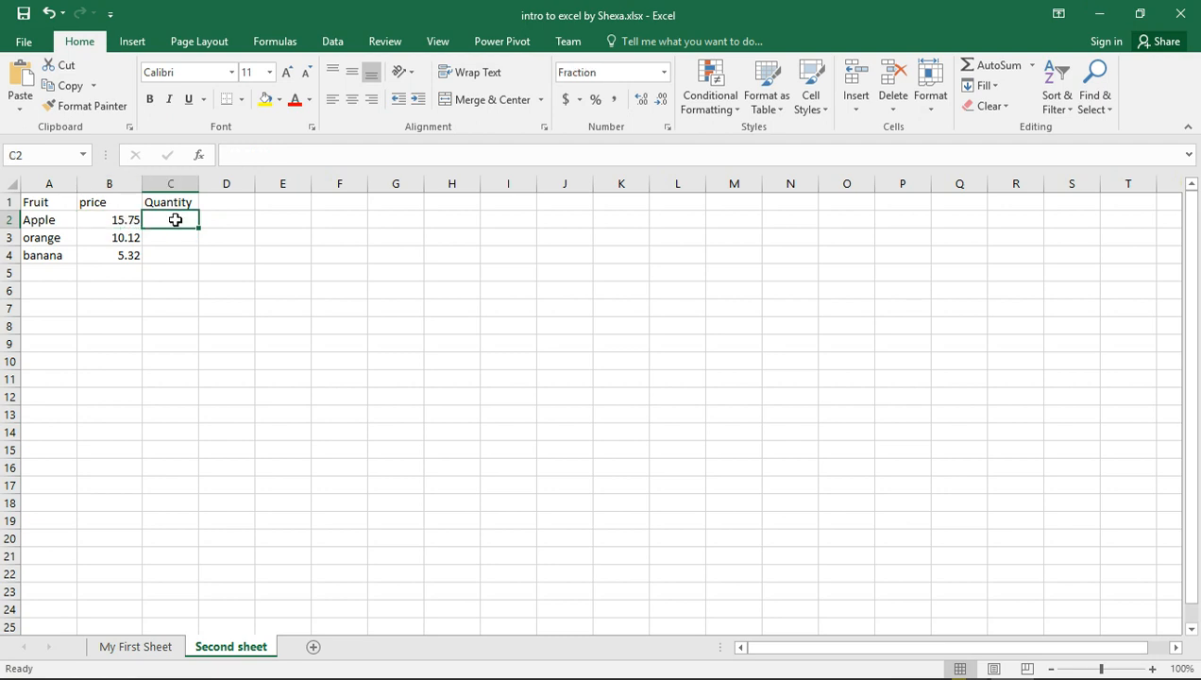
type("4")
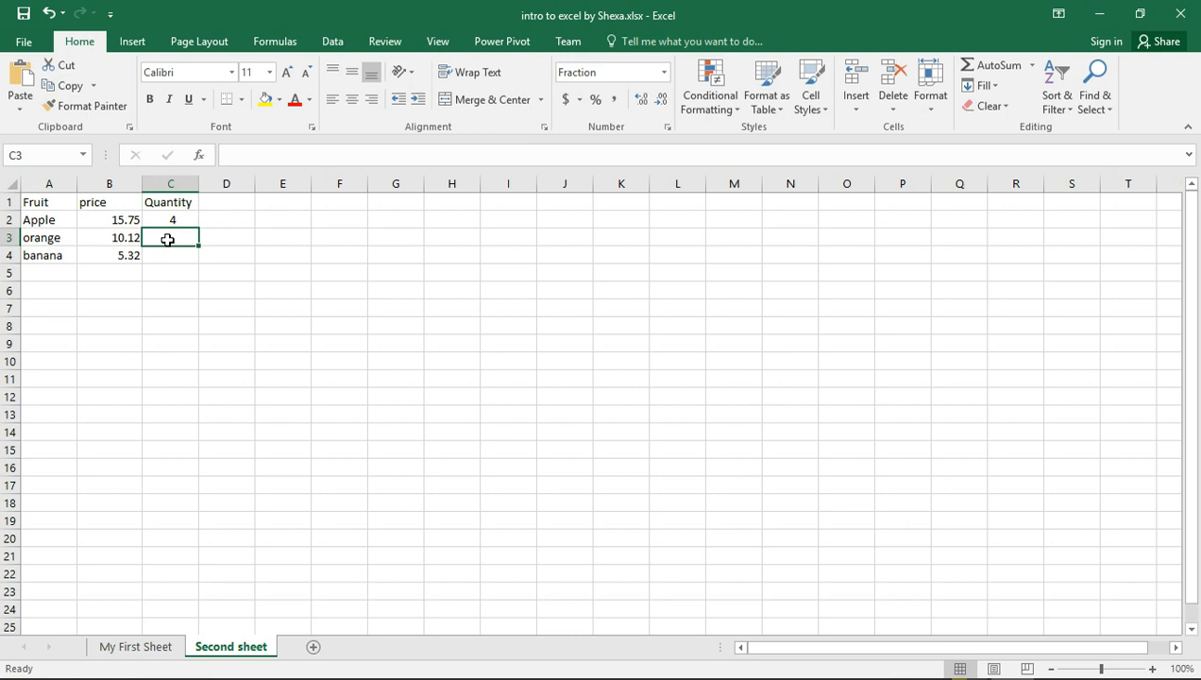
type("2")
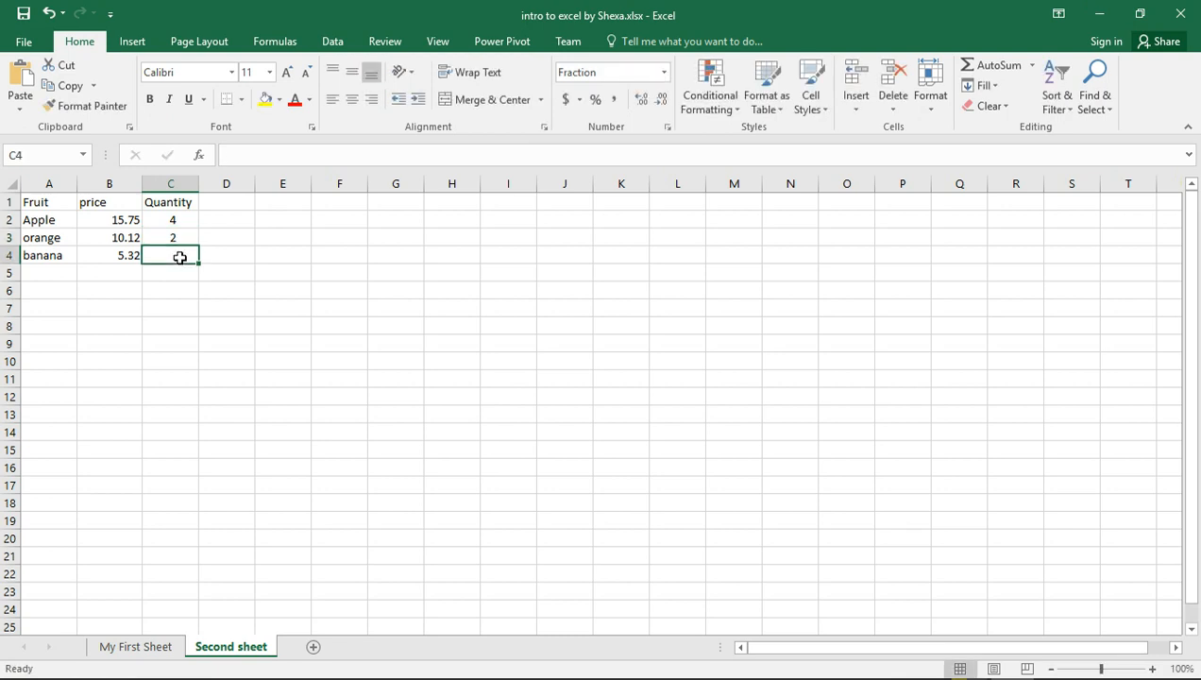
type("10")
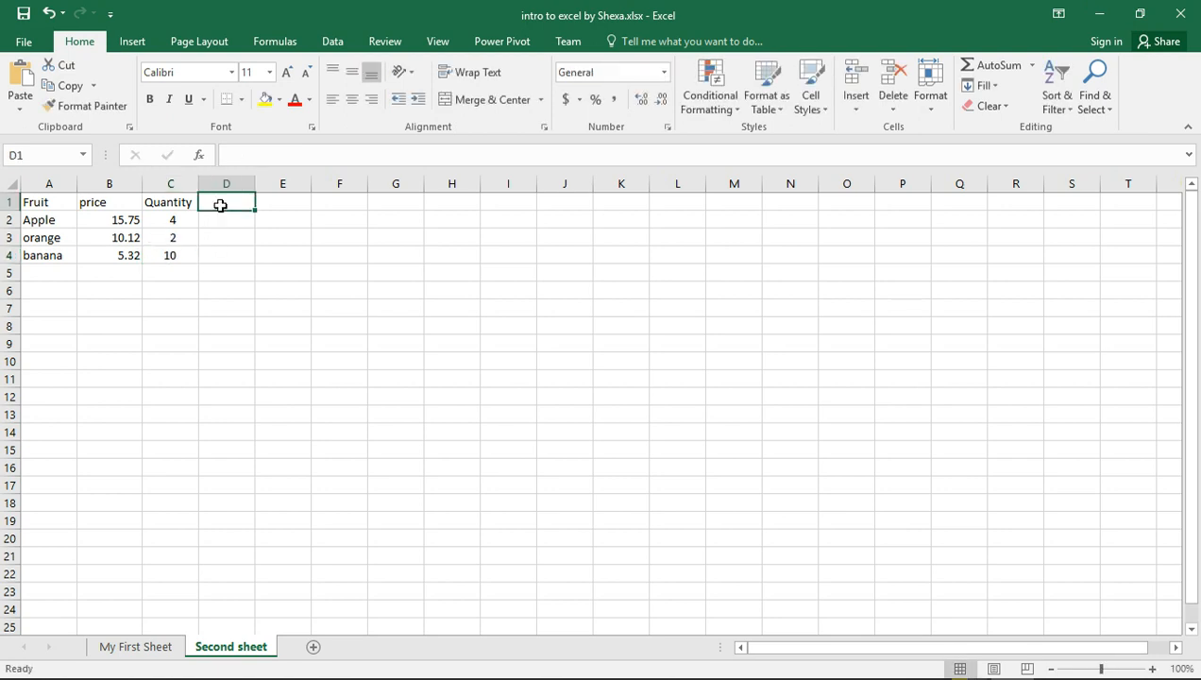
type("total")
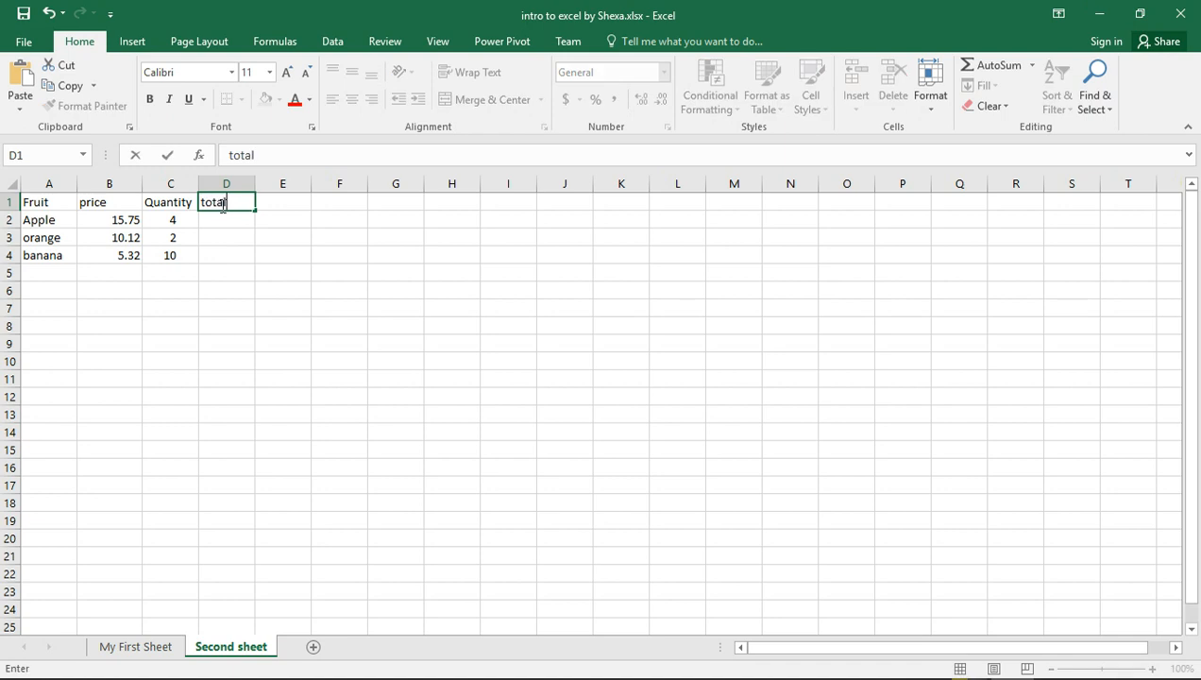
type("Cost")
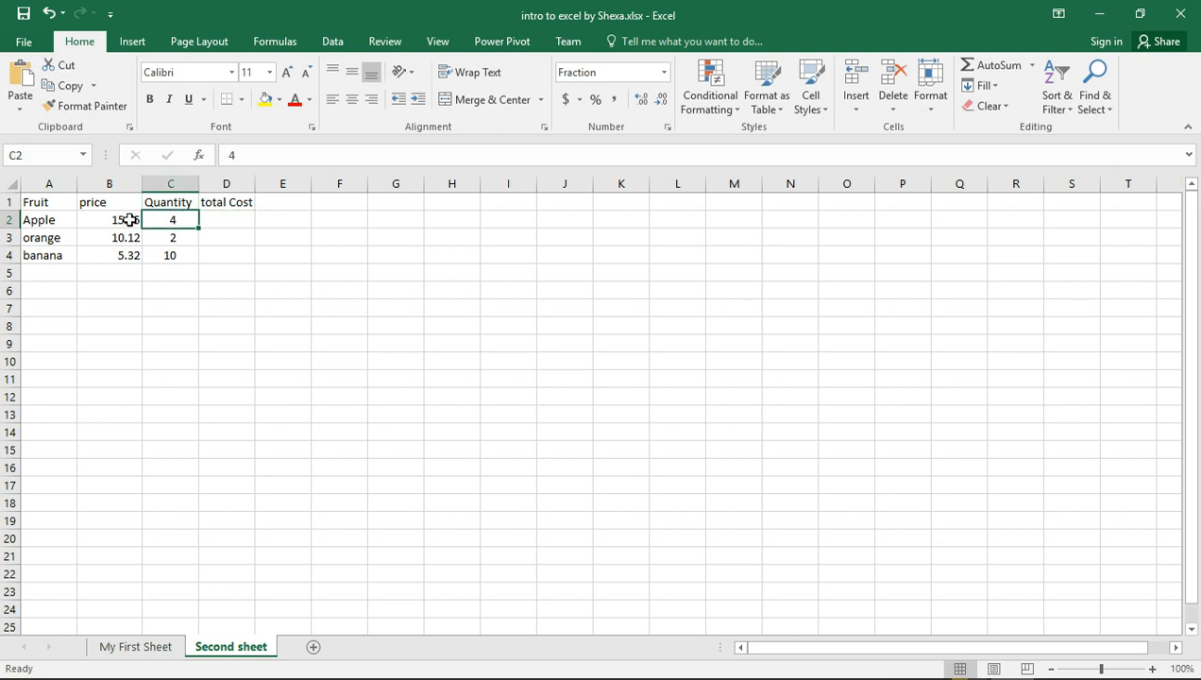
- Enter =C2*B2 as the Apple total cost and fill it down through banana
left_click(227, 219)
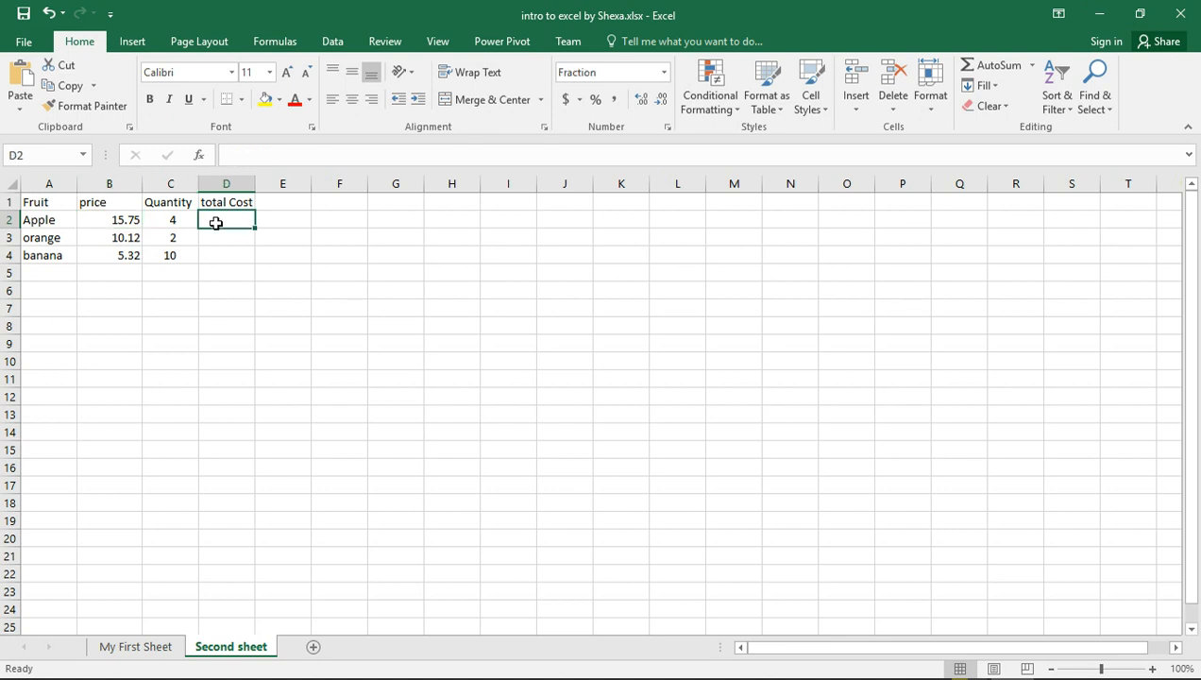
type("=")
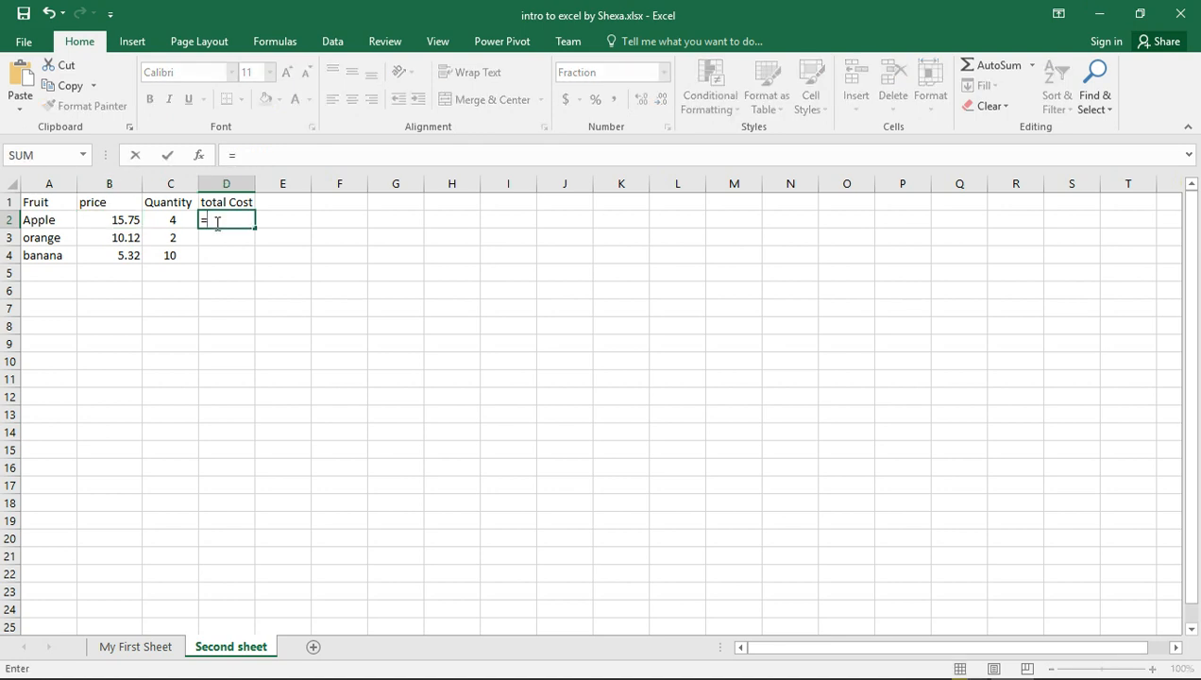
left_click(170, 219)
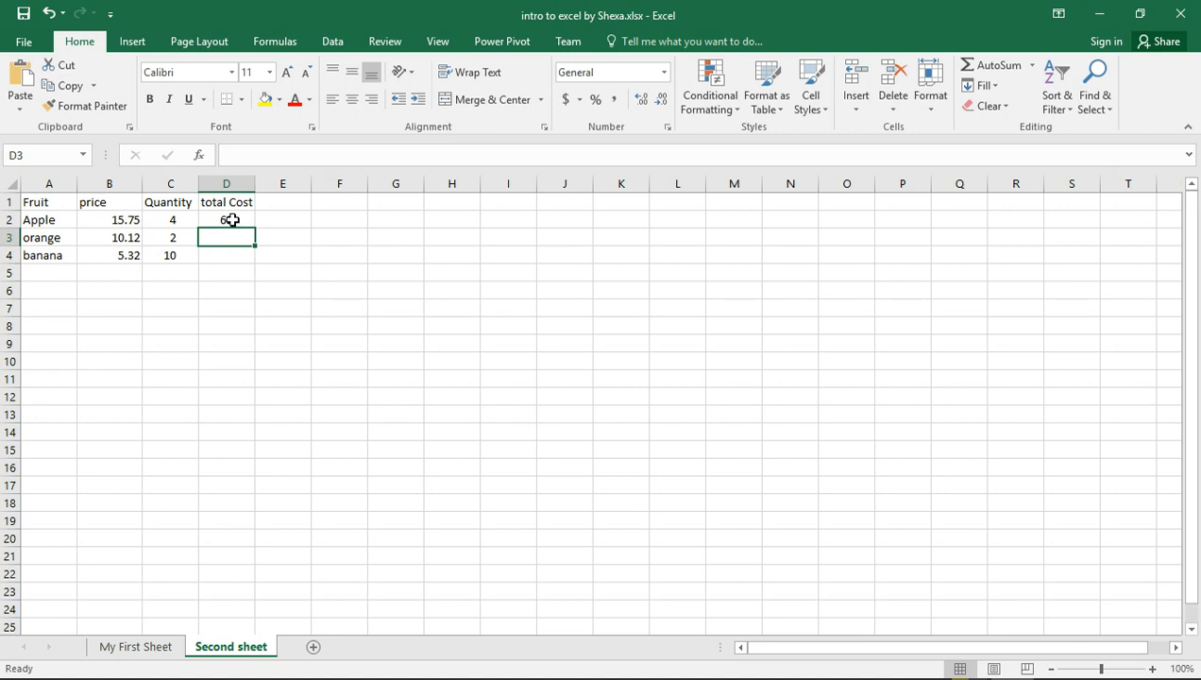
left_click(227, 219)
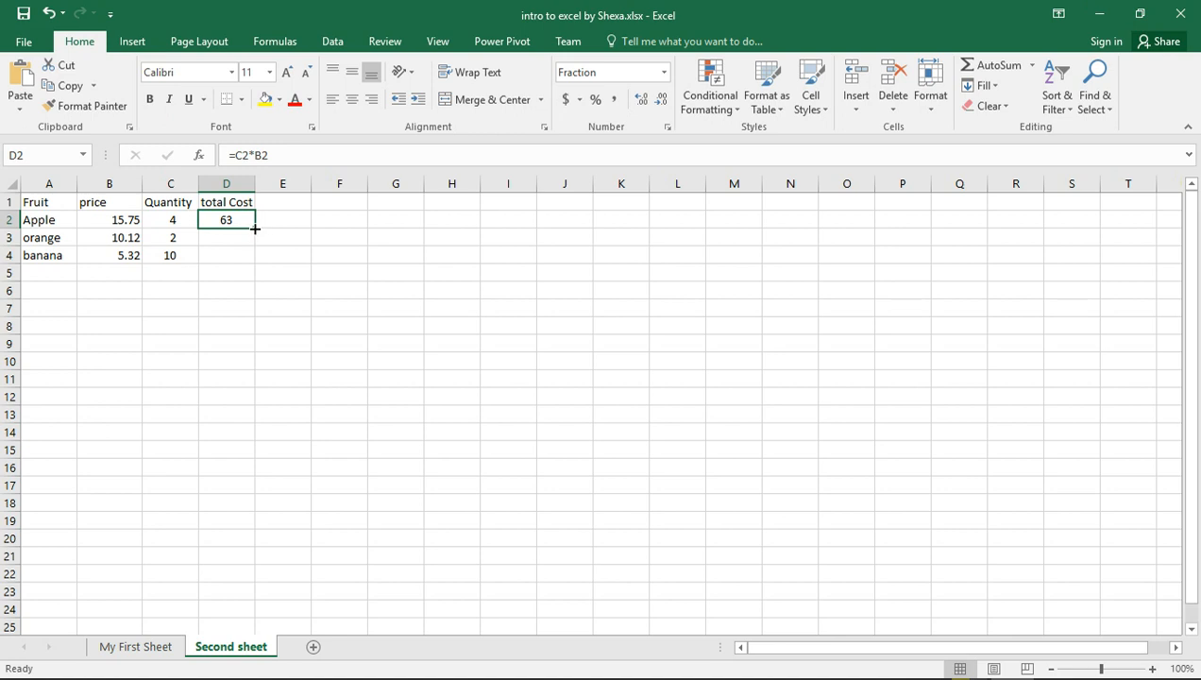
left_click_drag(227, 231, 227, 255)
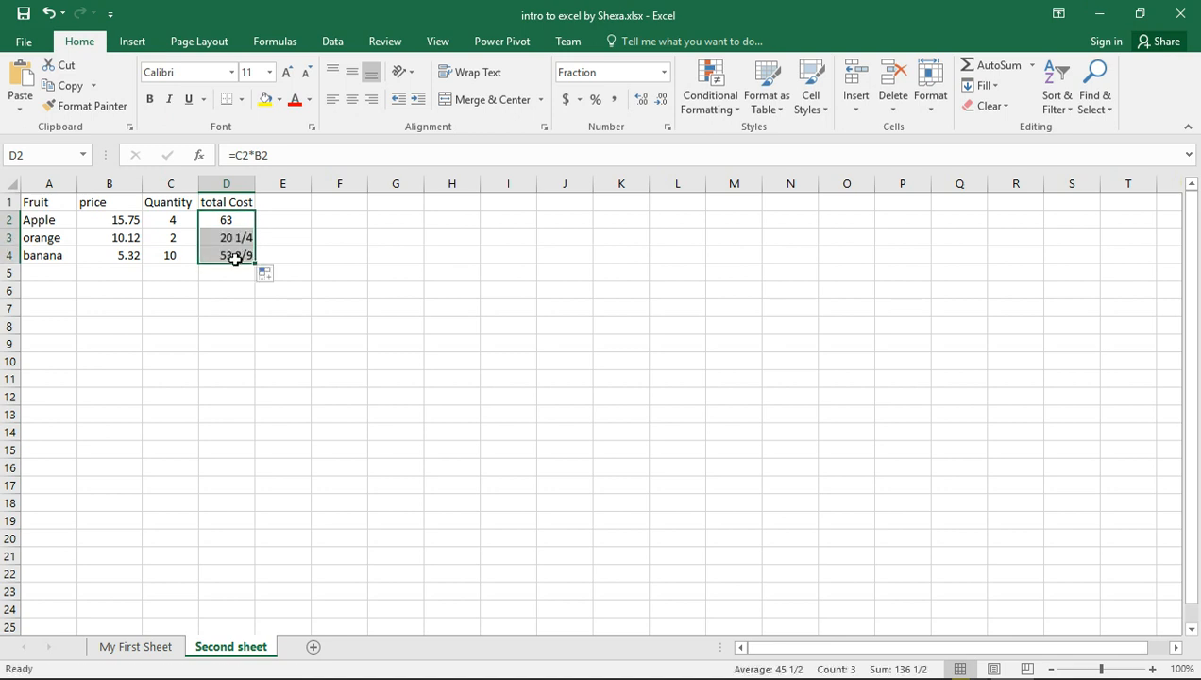
left_click(227, 272)
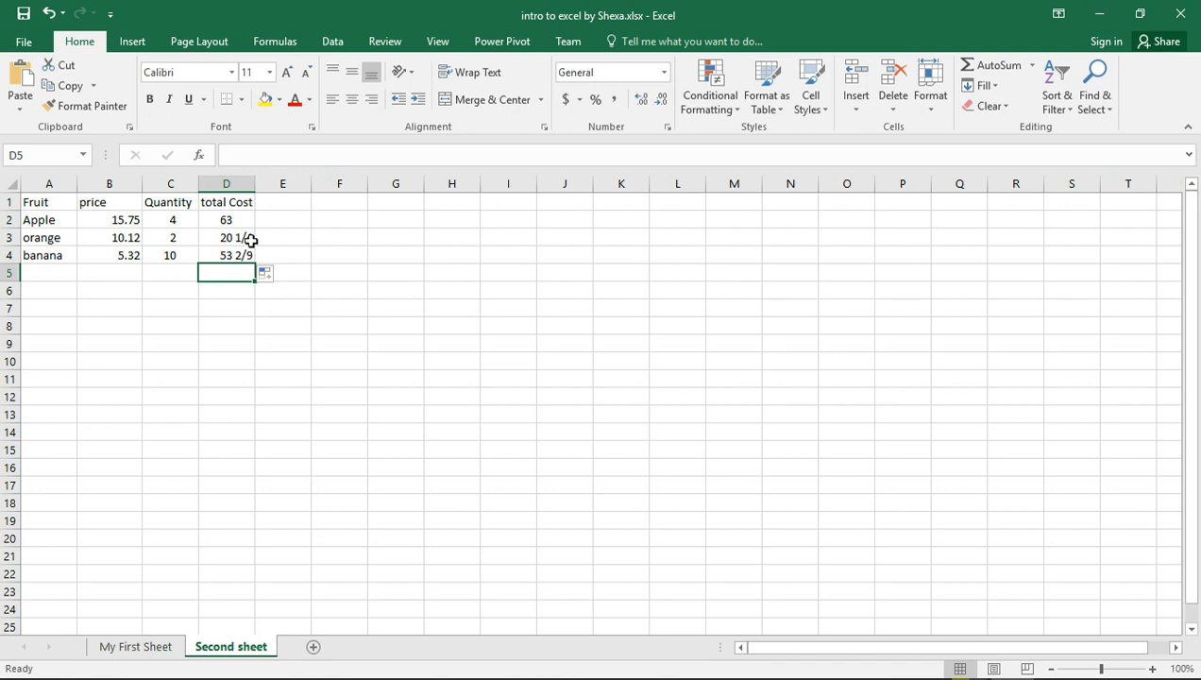
left_click_drag(227, 238, 227, 255)
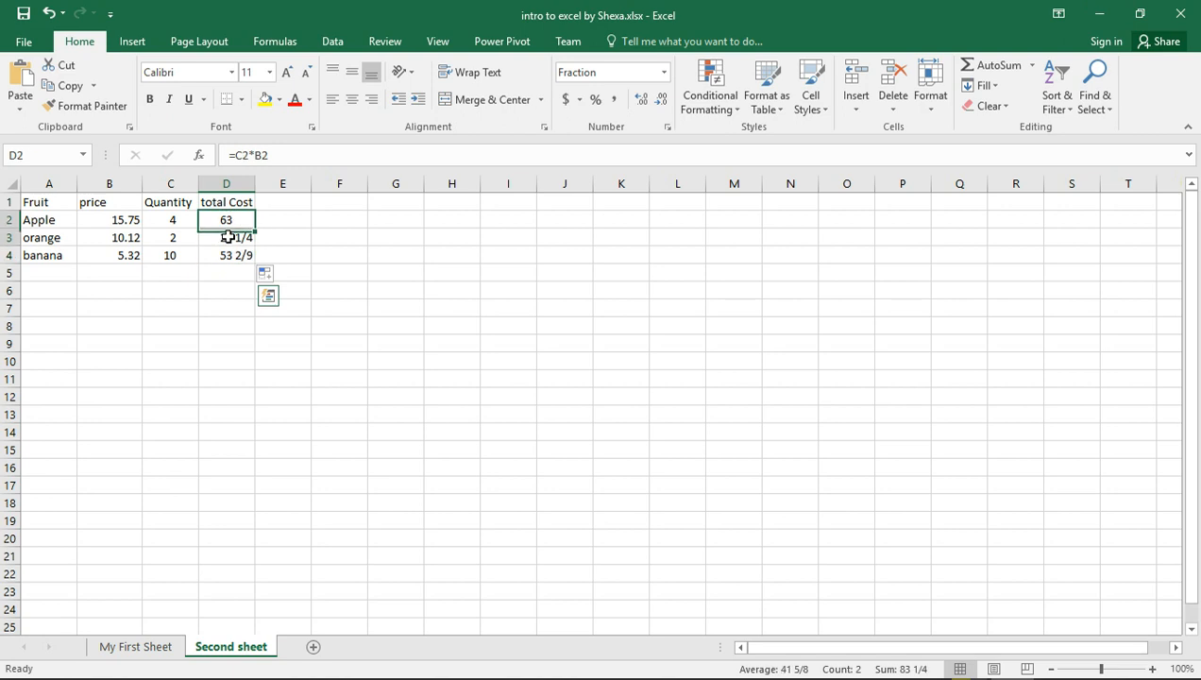
- Format the total Cost results as two-decimal numbers: 63.01, 20.25 and 53.21
right_click(227, 255)
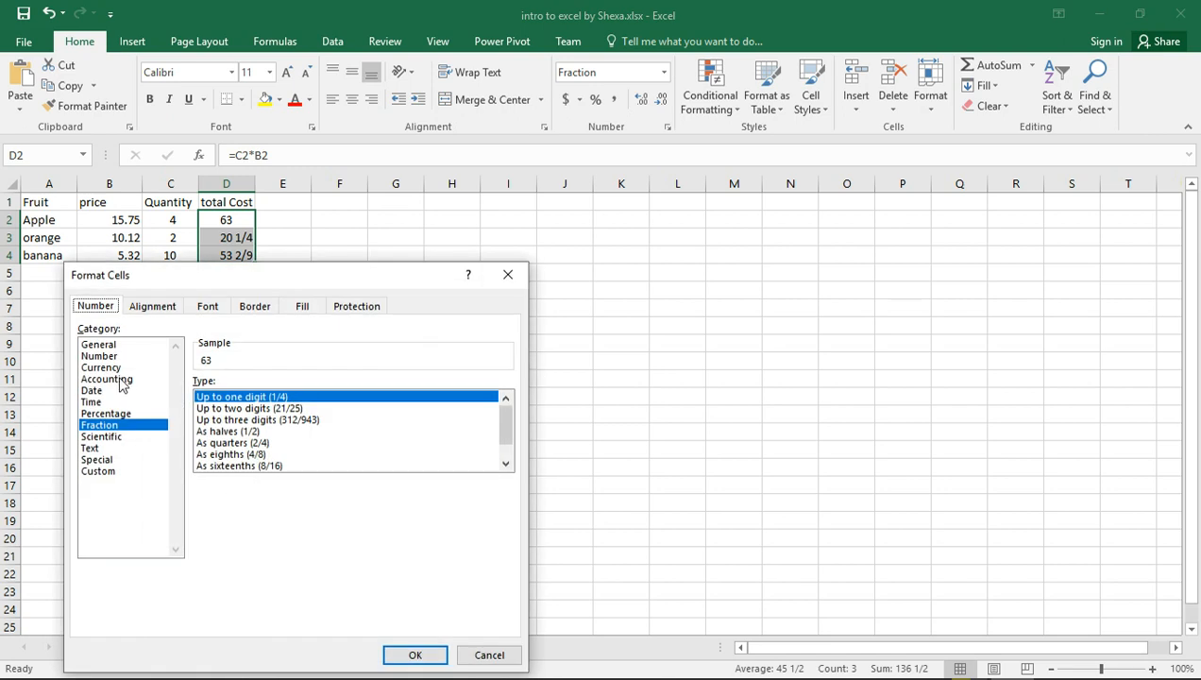
left_click(98, 355)
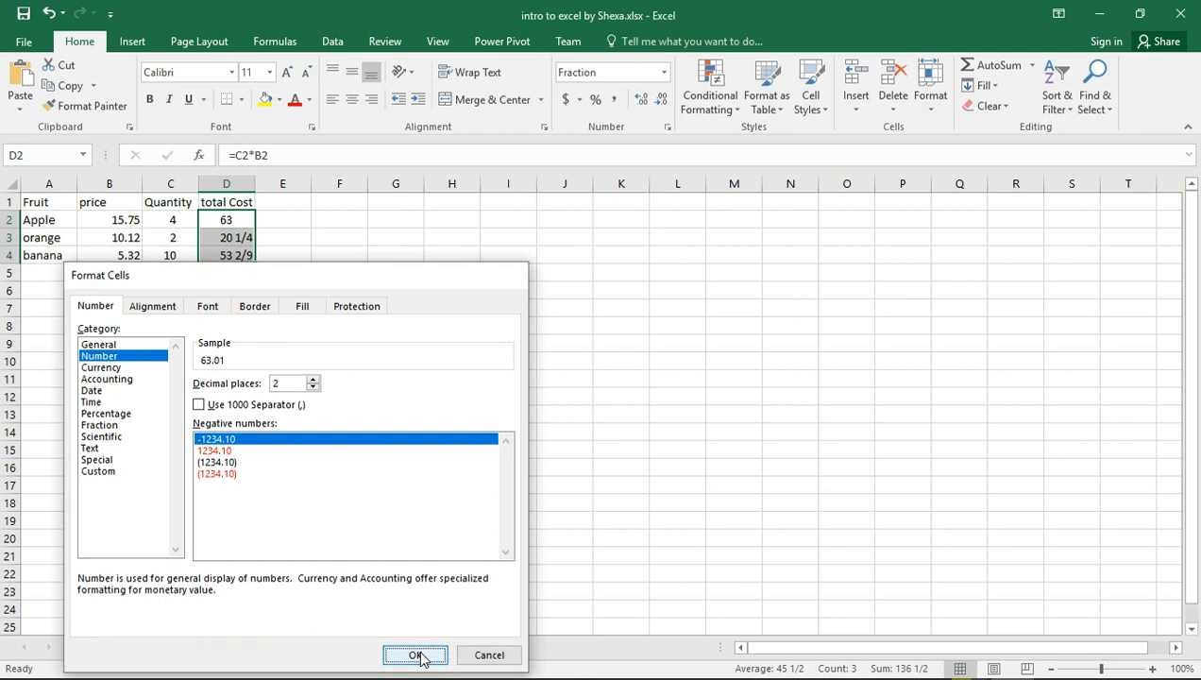
left_click(415, 653)
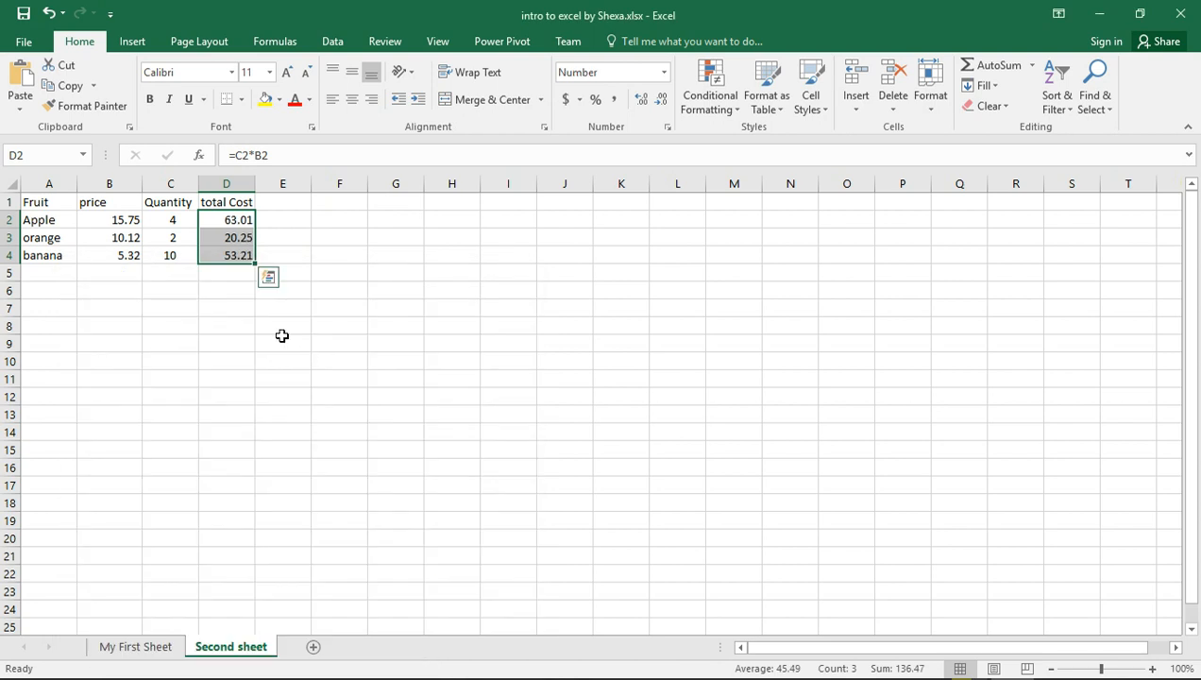
left_click(283, 344)
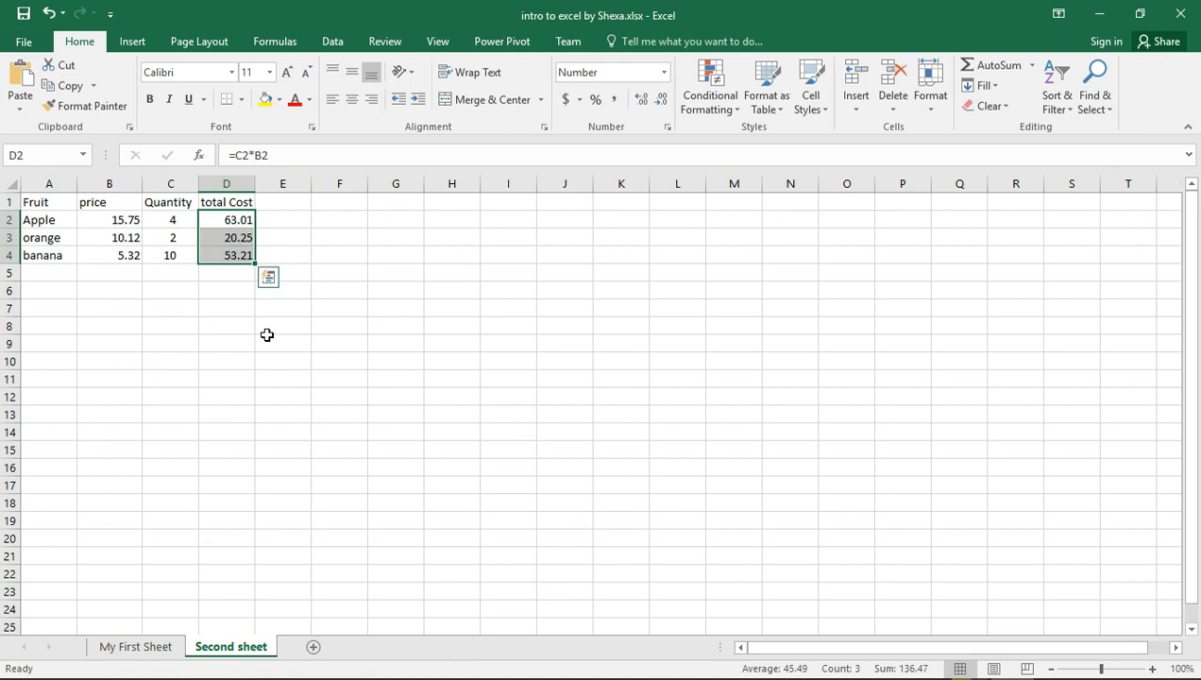
left_click(227, 219)
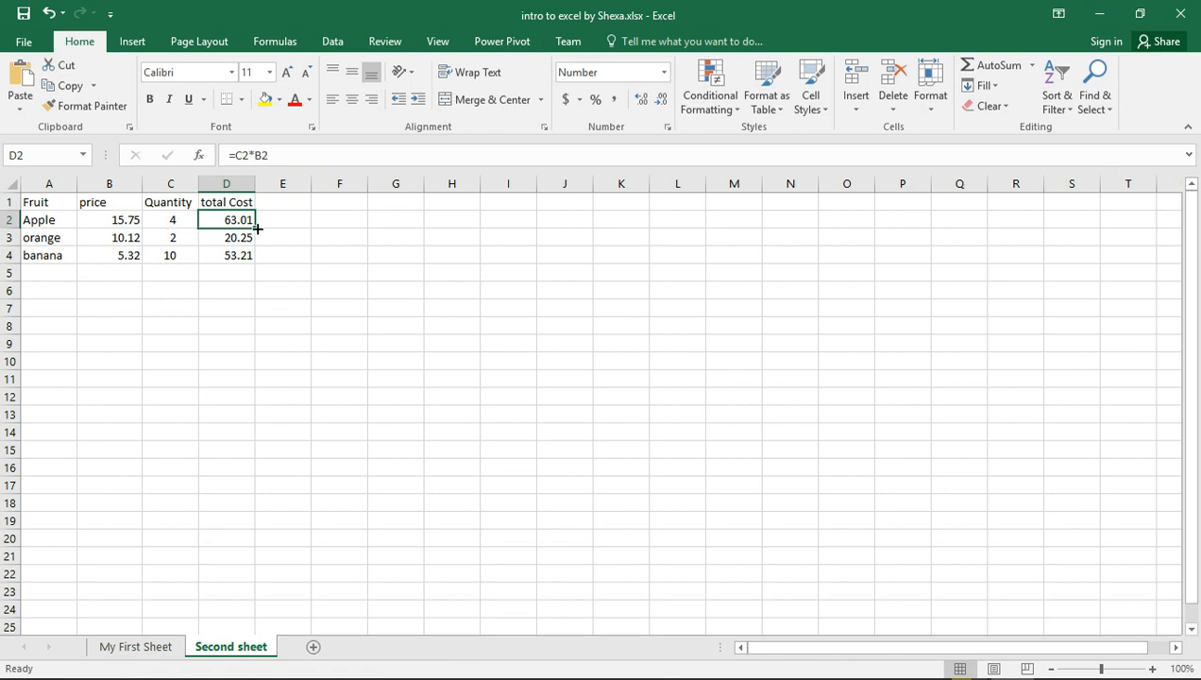
mouse_move(487, 234)
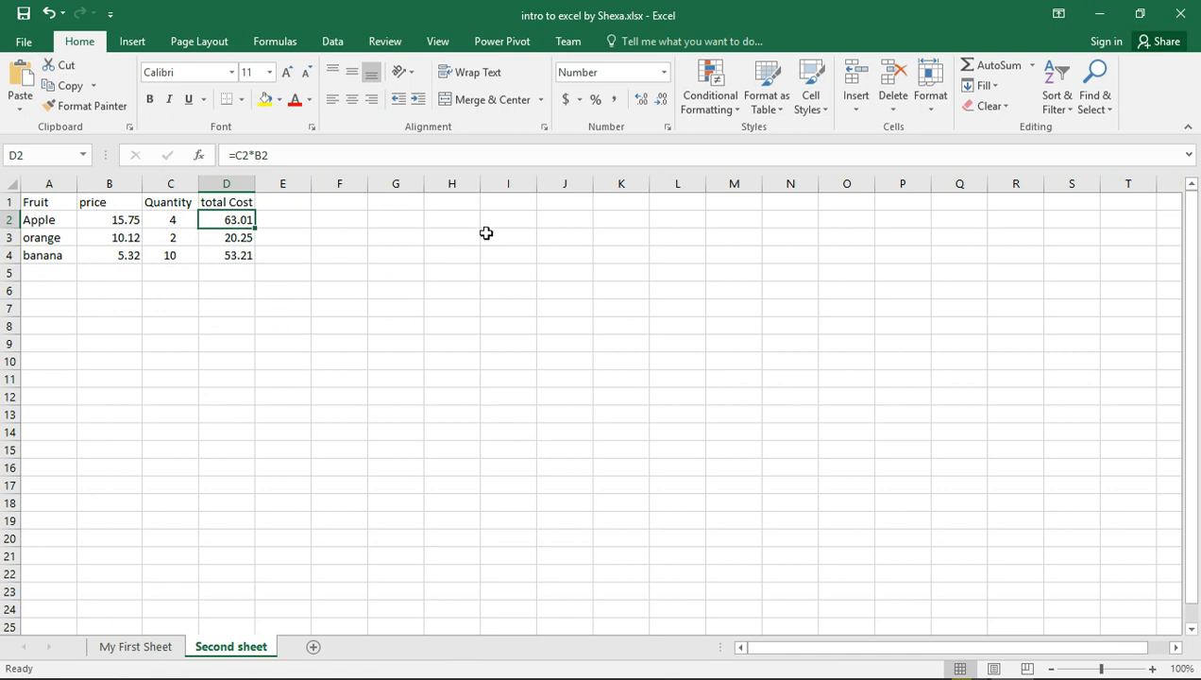
- Type headings Value1 in I1, Value2 in J1, Sum in K1 and start Diff in L1
left_click(508, 200)
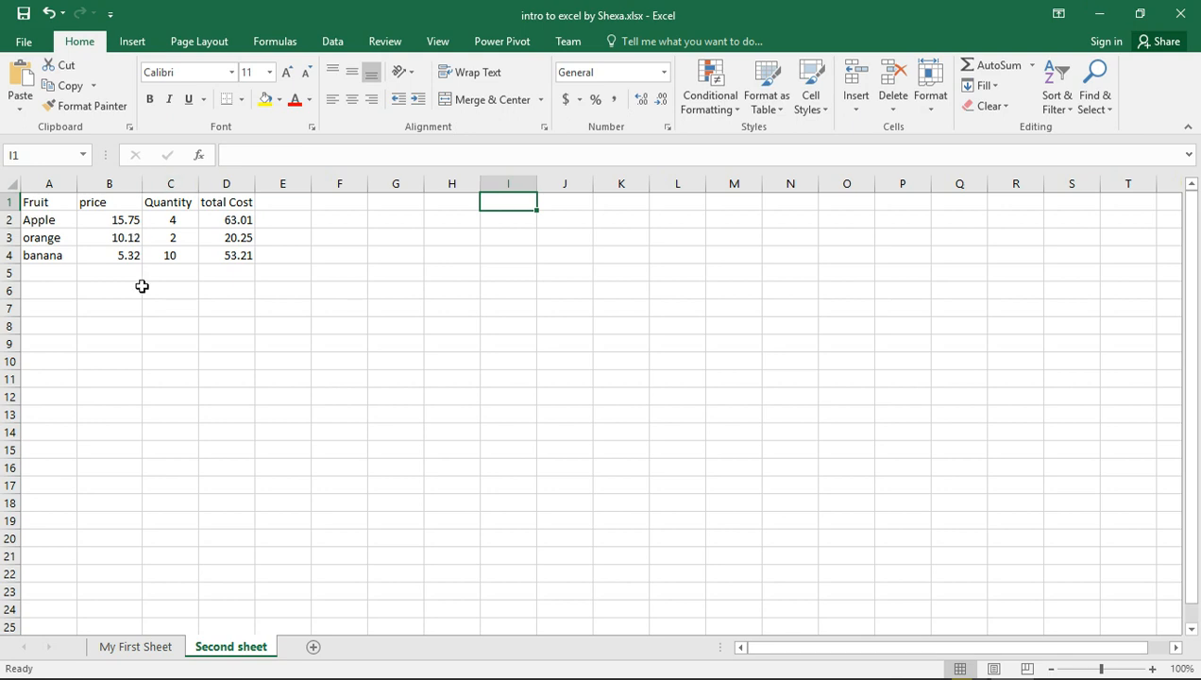
mouse_move(457, 332)
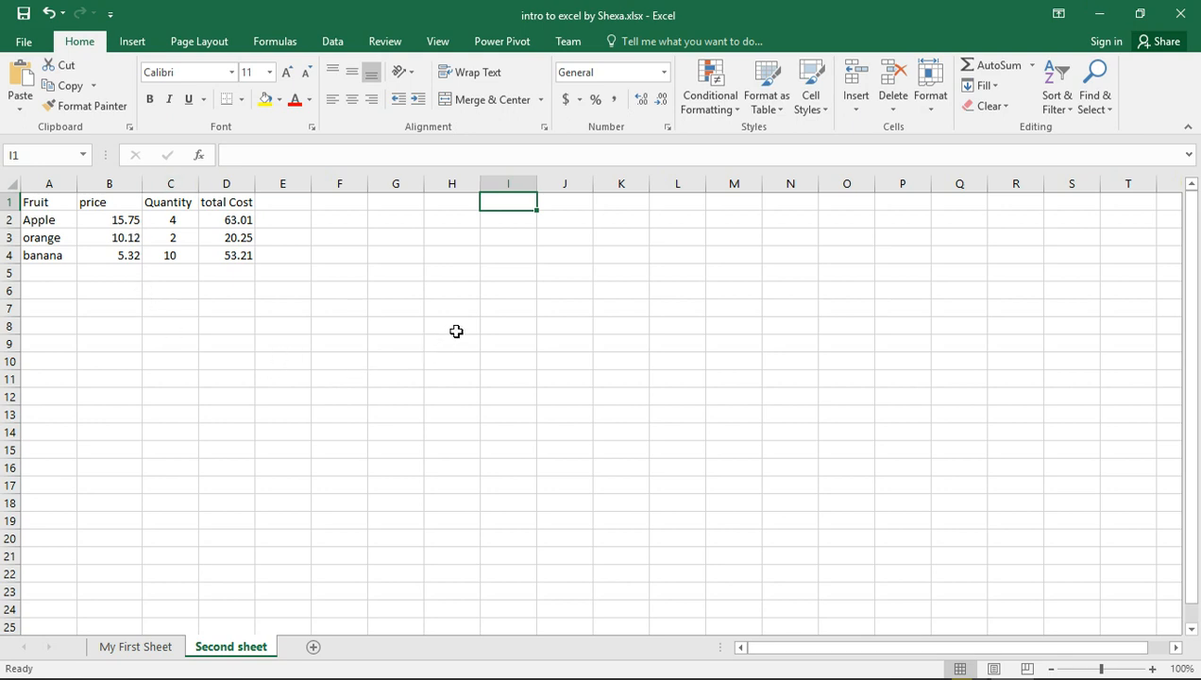
mouse_move(449, 226)
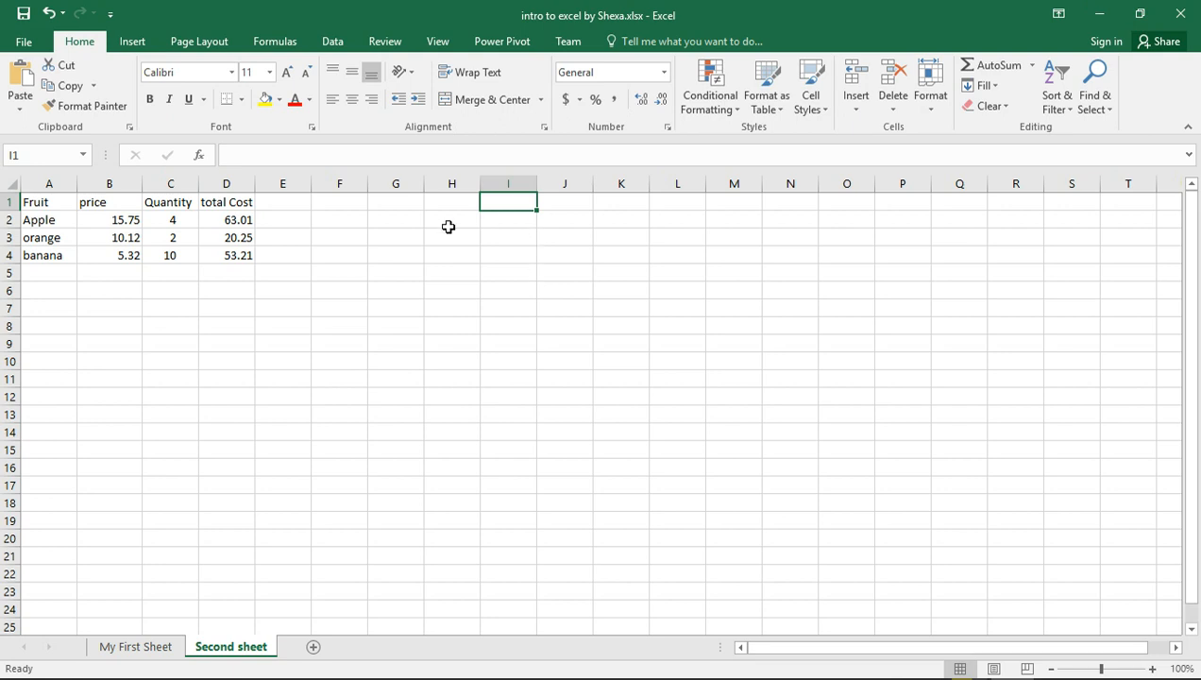
mouse_move(478, 214)
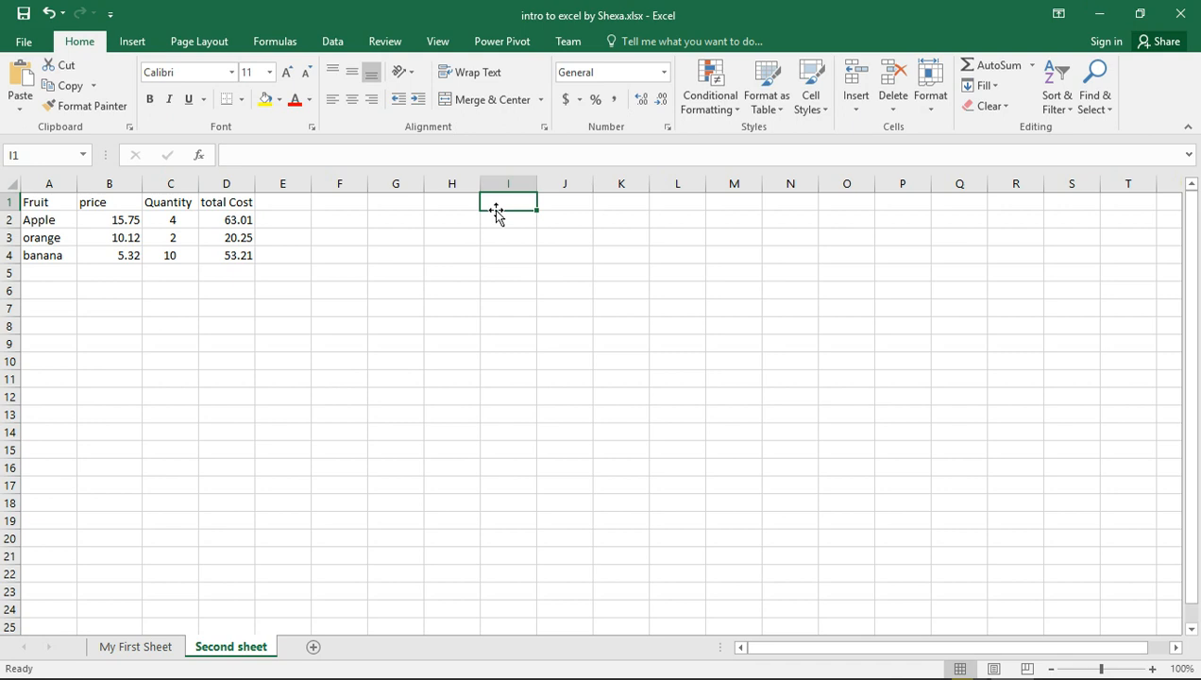
type("Value1")
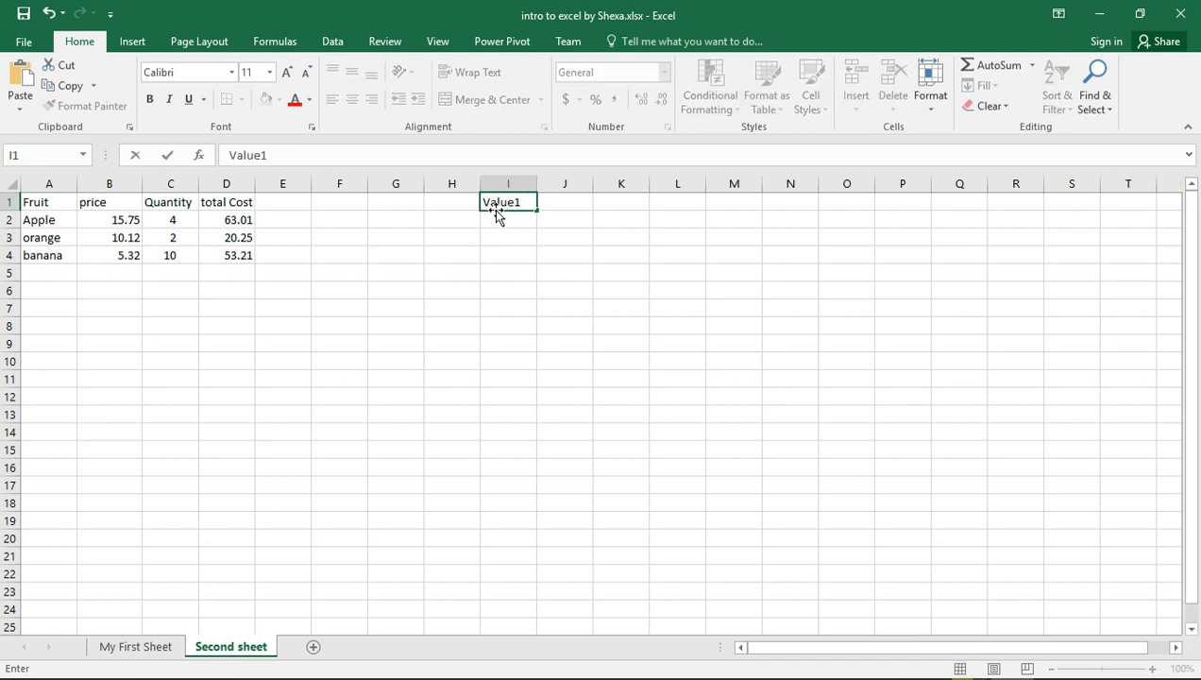
type("Value2")
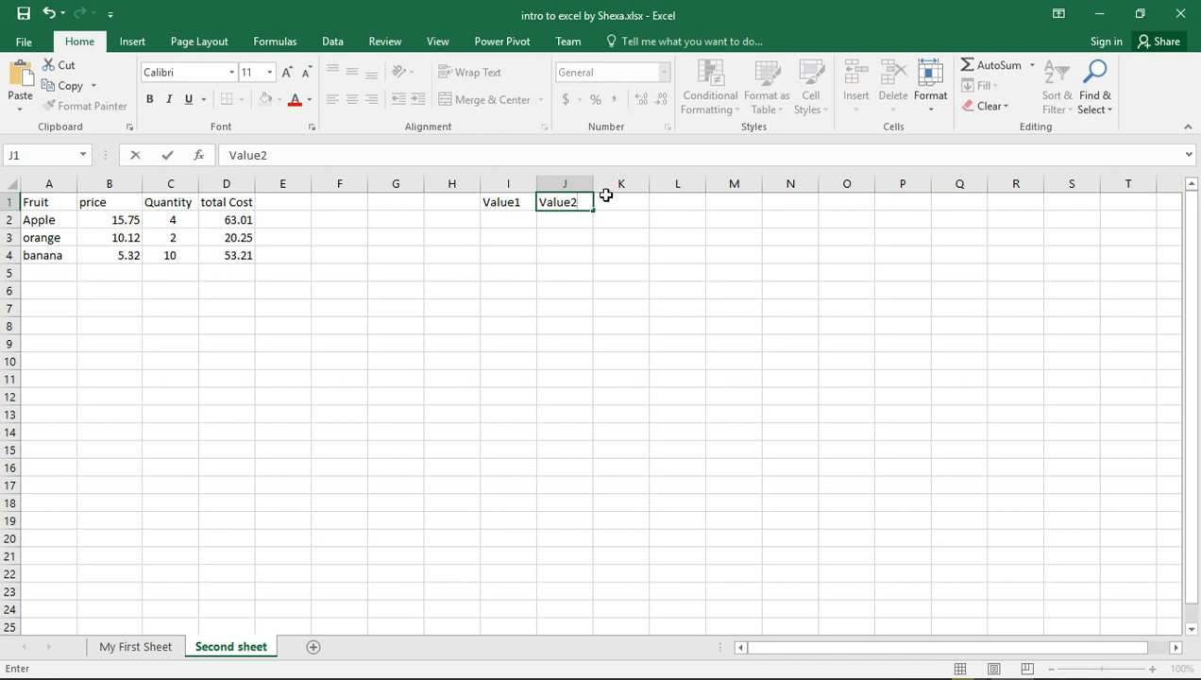
left_click(619, 200)
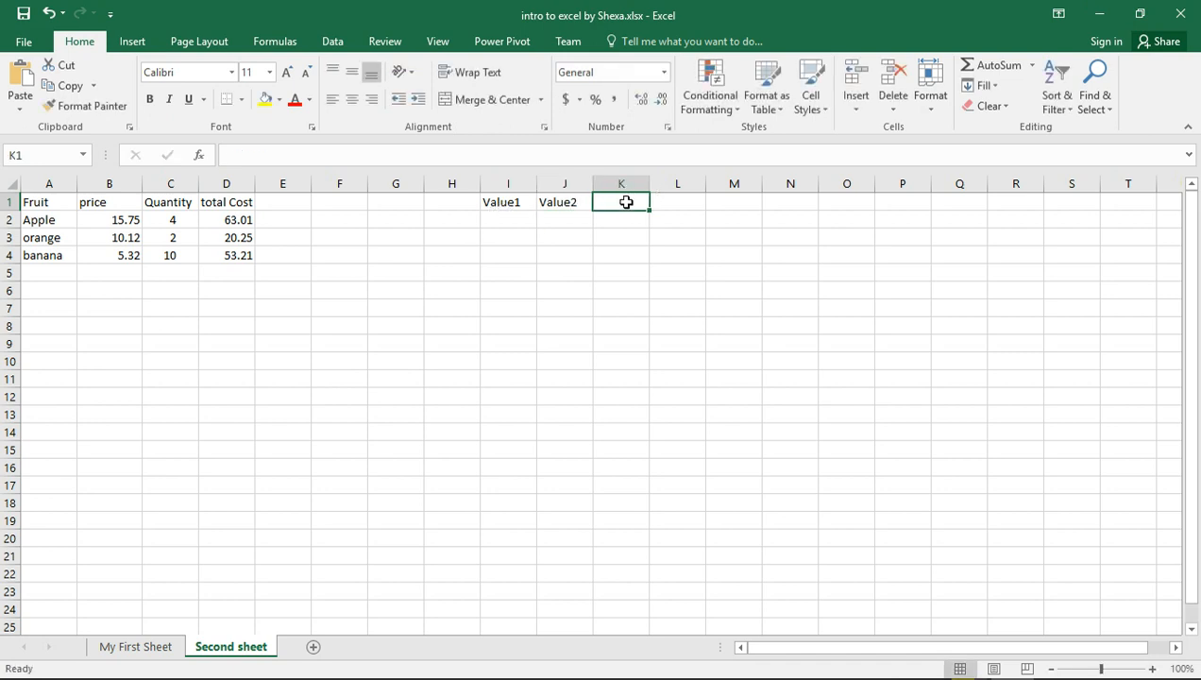
type("Sum")
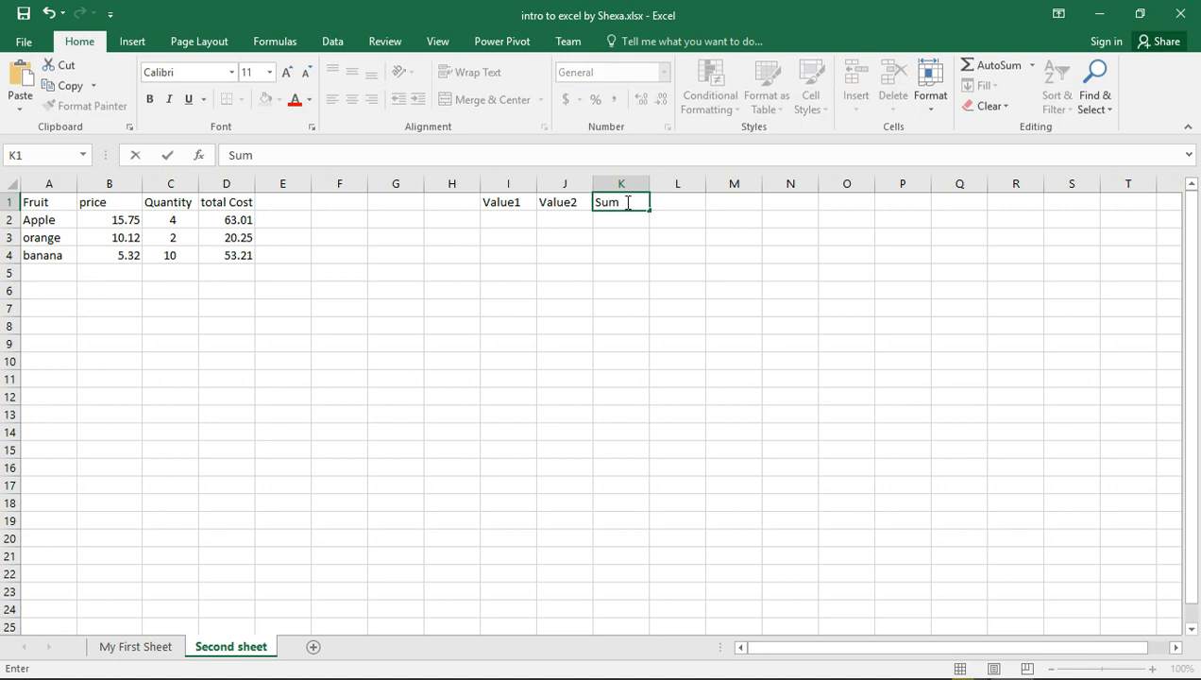
type("Diff")
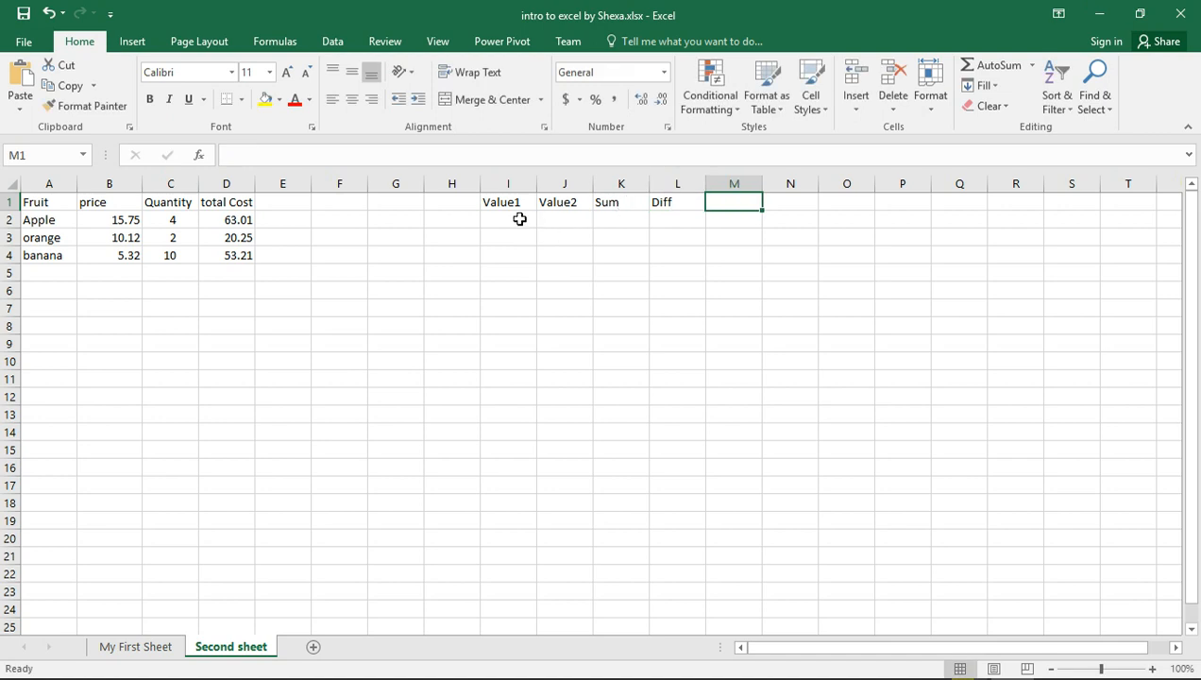
- Enter 15 and 34 under Value1 and 21 and 2 under Value2
left_click(508, 219)
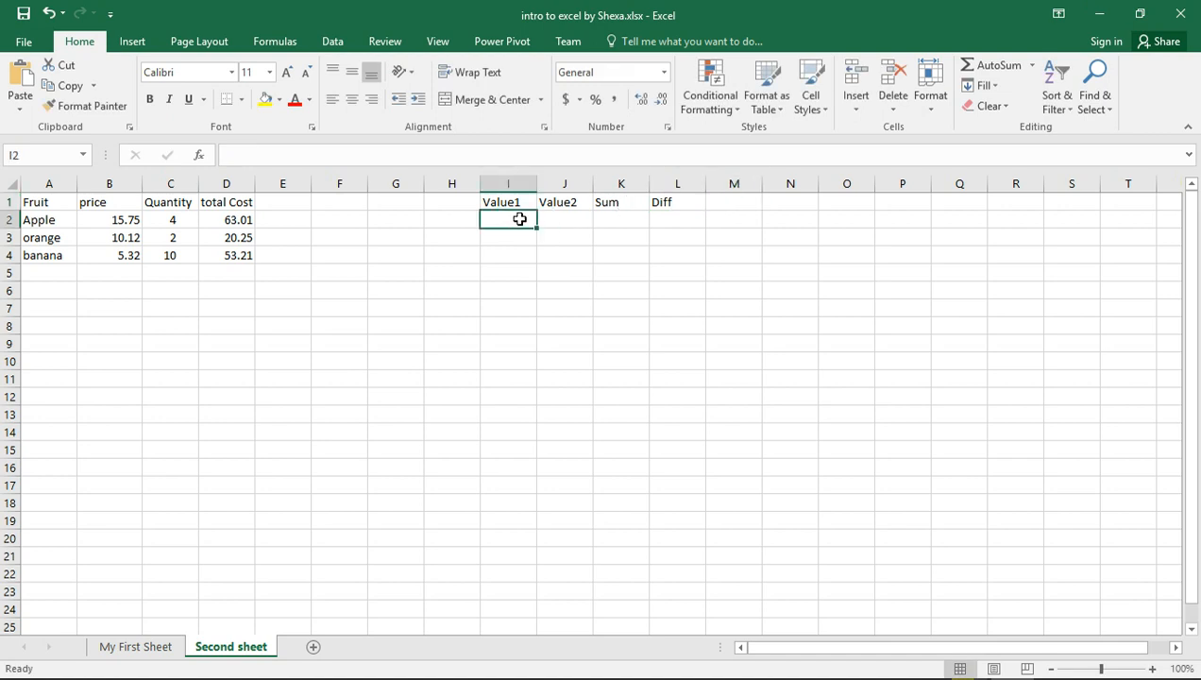
type("15")
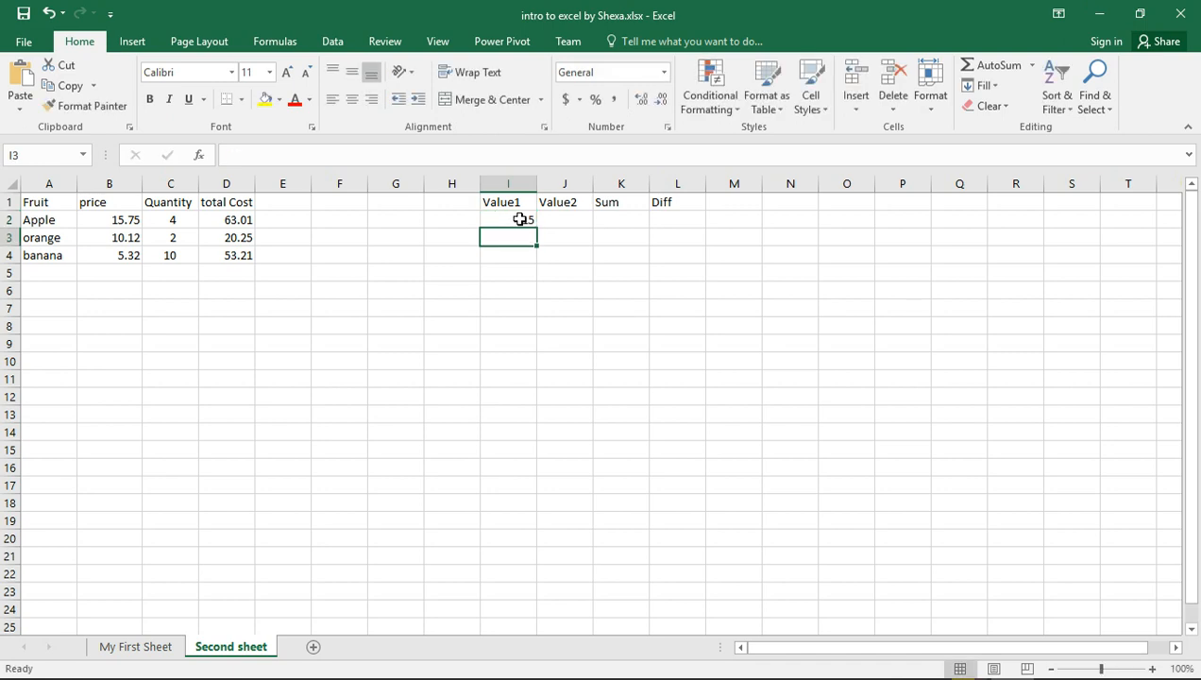
type("34")
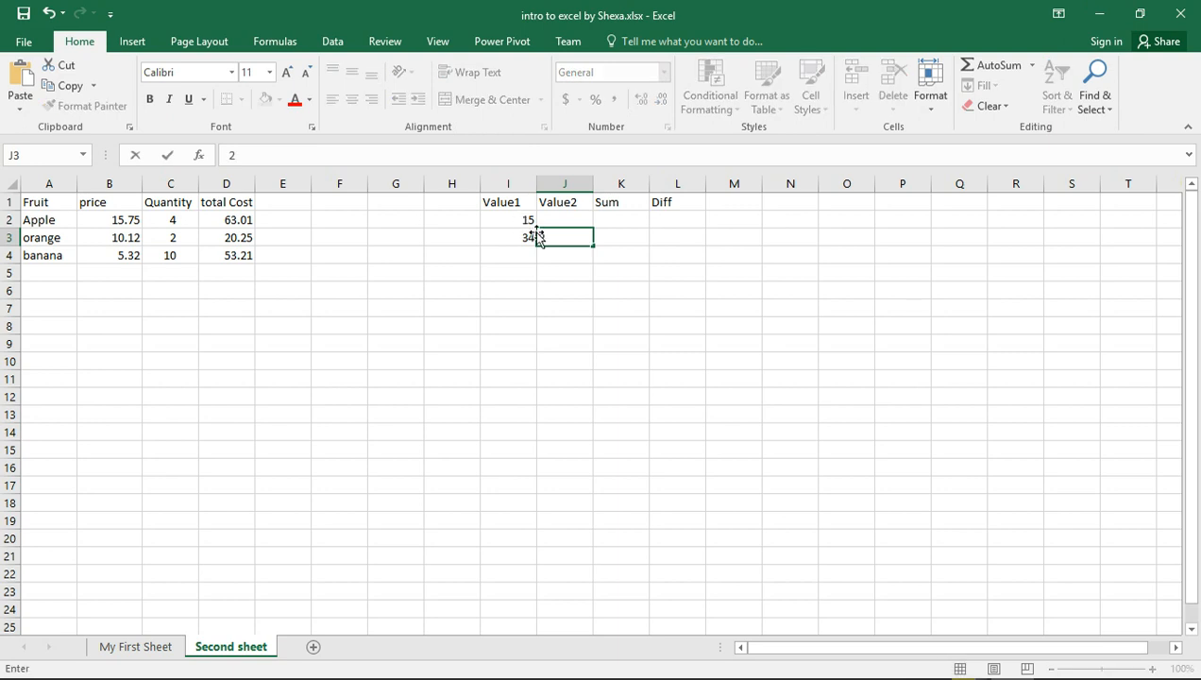
type("21")
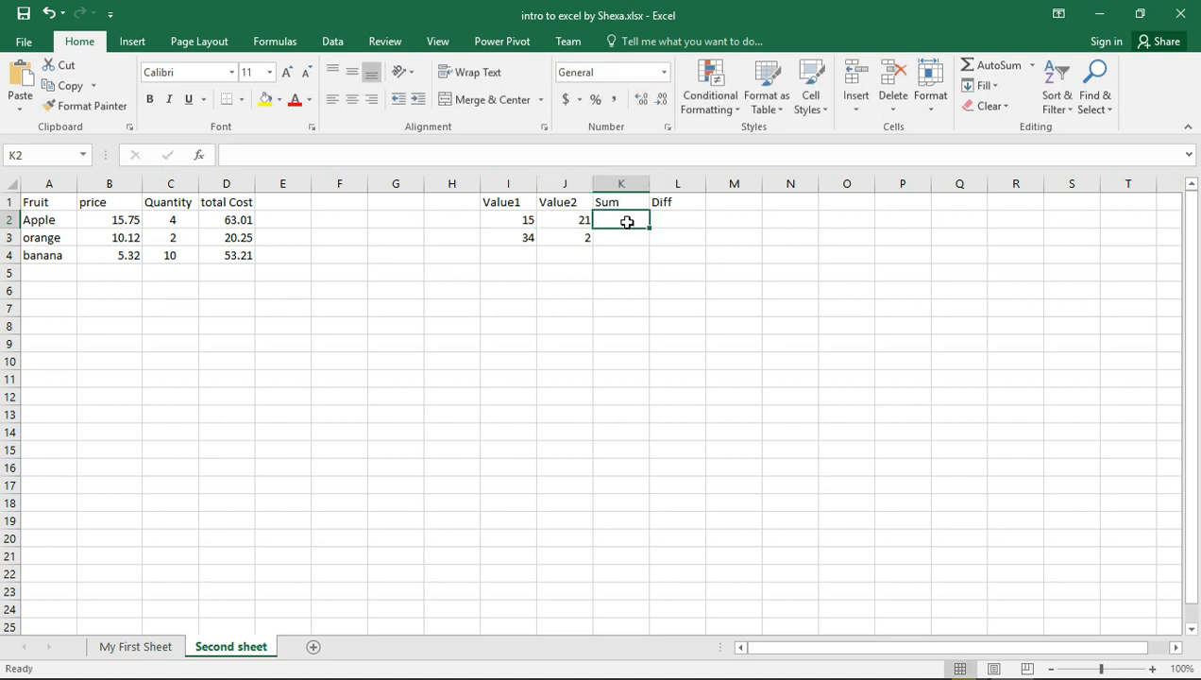
- Insert AutoSum of Value1 and Value2 in K2 and K3, giving 36 in both rows
left_click(1033, 64)
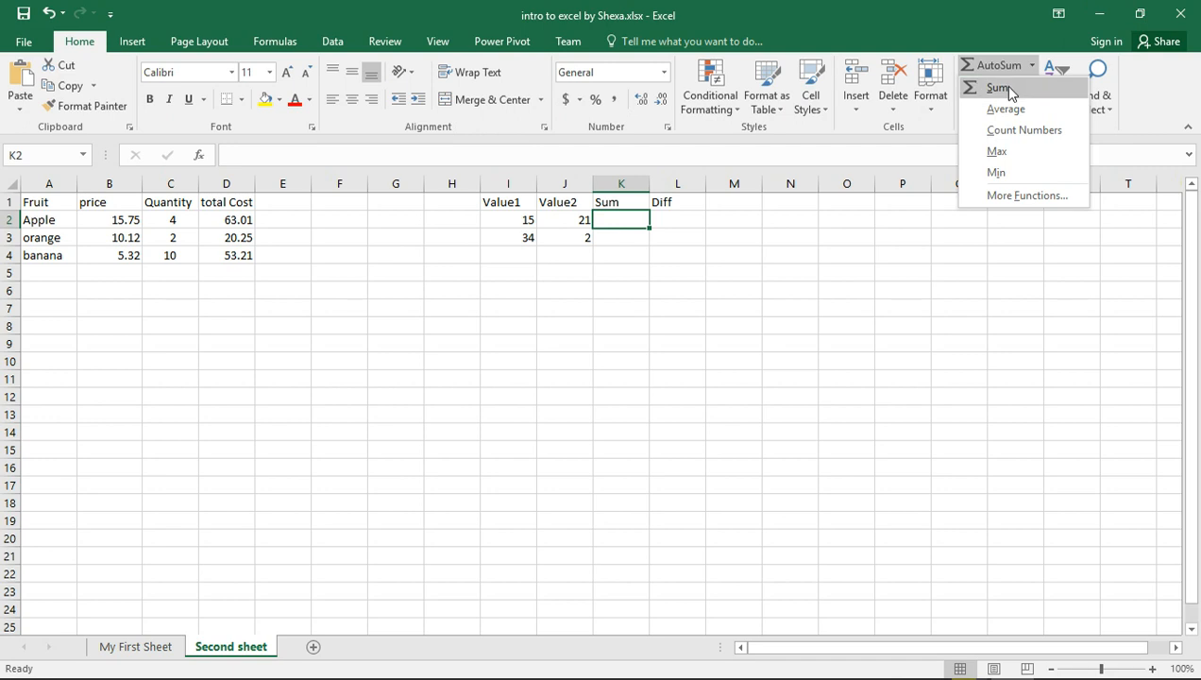
left_click(998, 87)
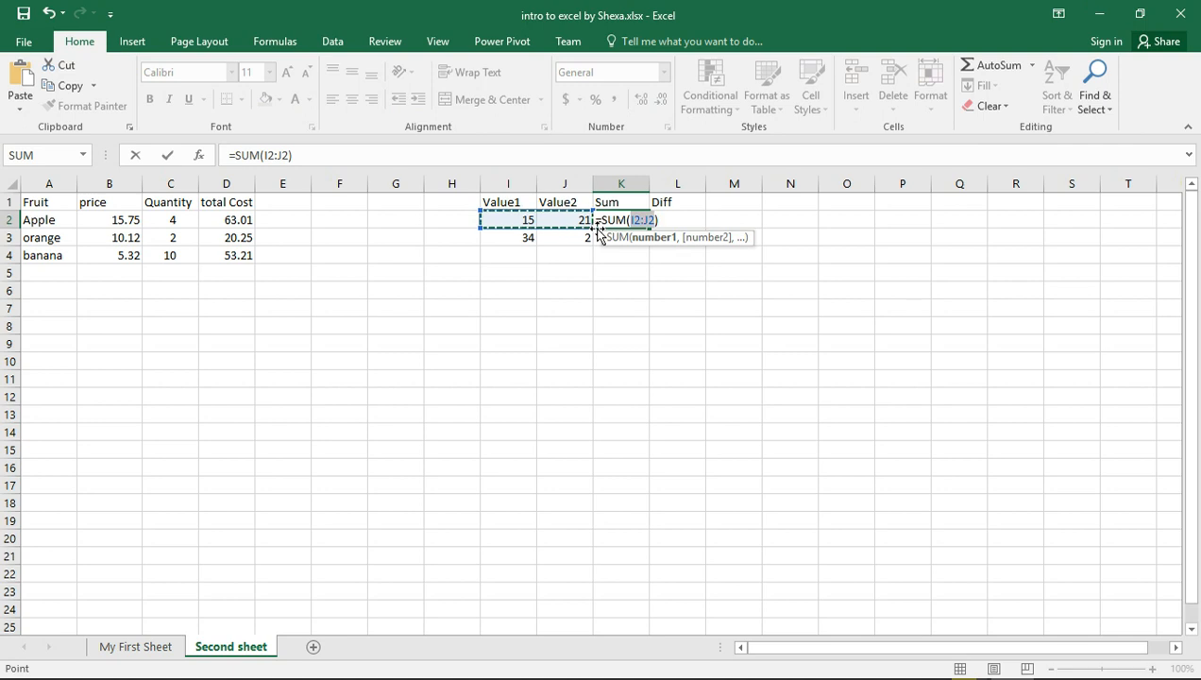
mouse_move(576, 219)
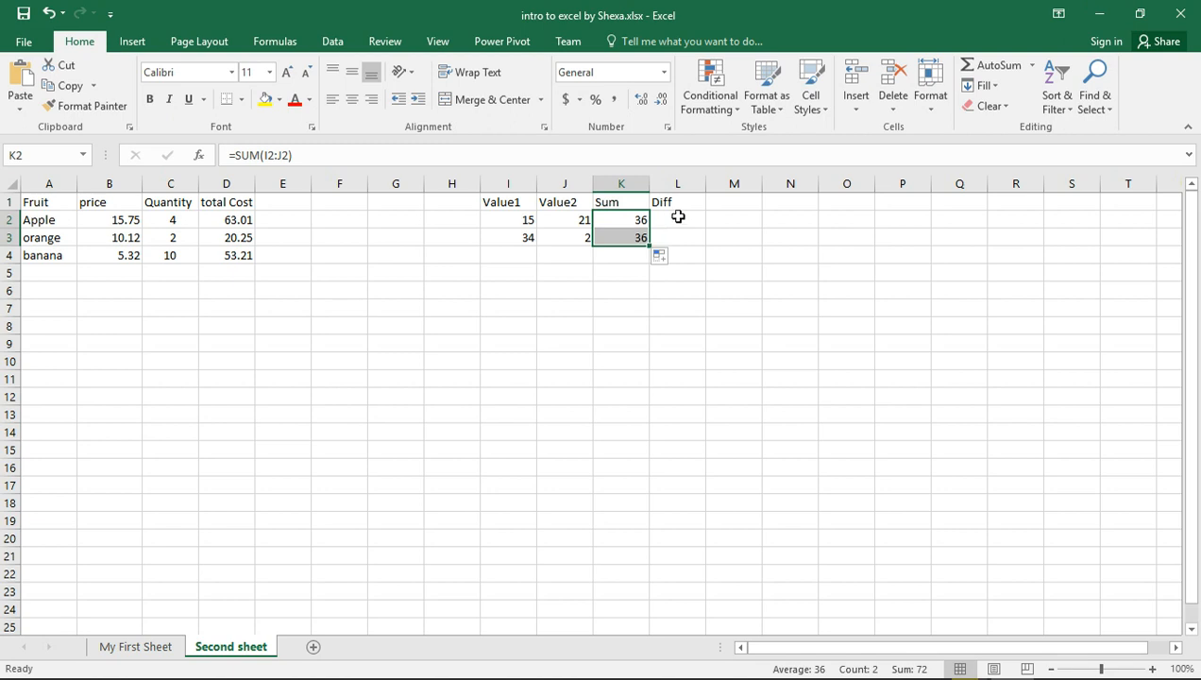
left_click(678, 219)
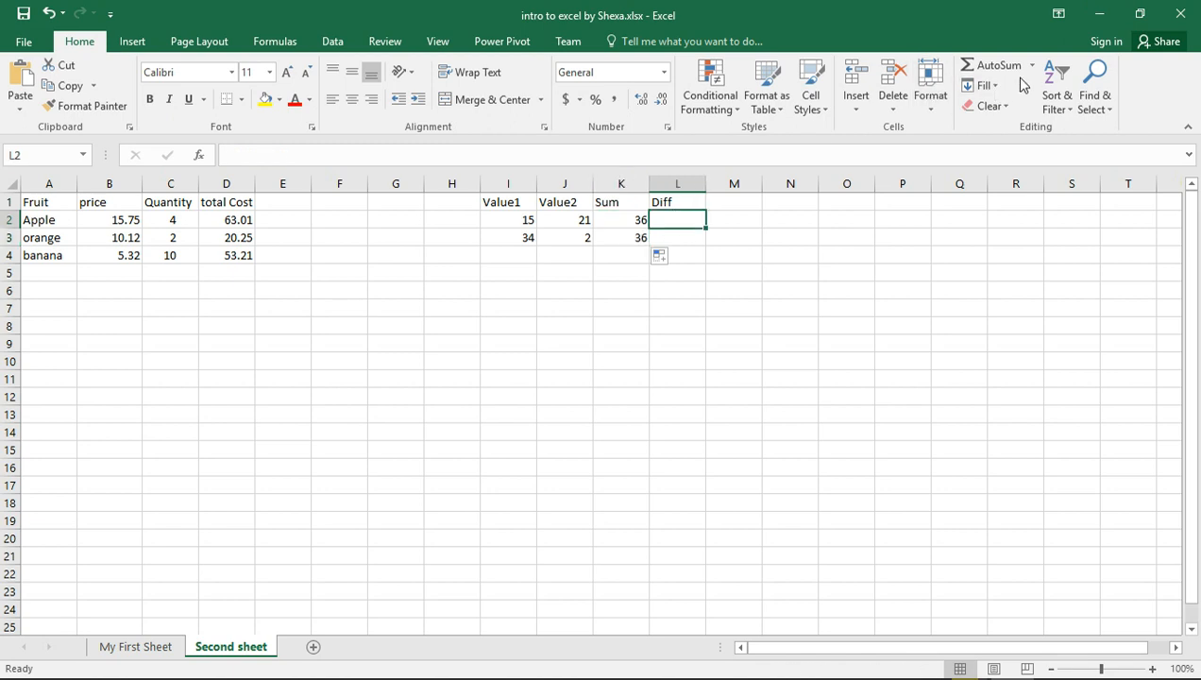
- Enter =I2-J2 as the Diff formula and fill it down to row 3, giving -6 and 32
left_click(1031, 64)
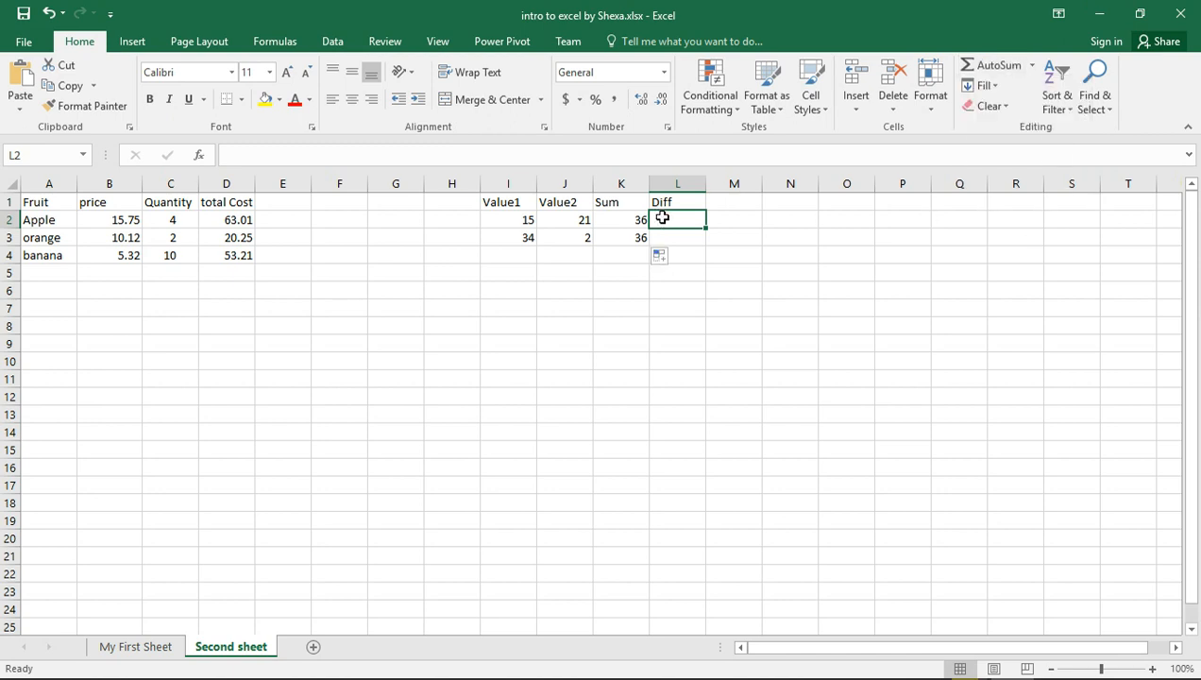
type("=")
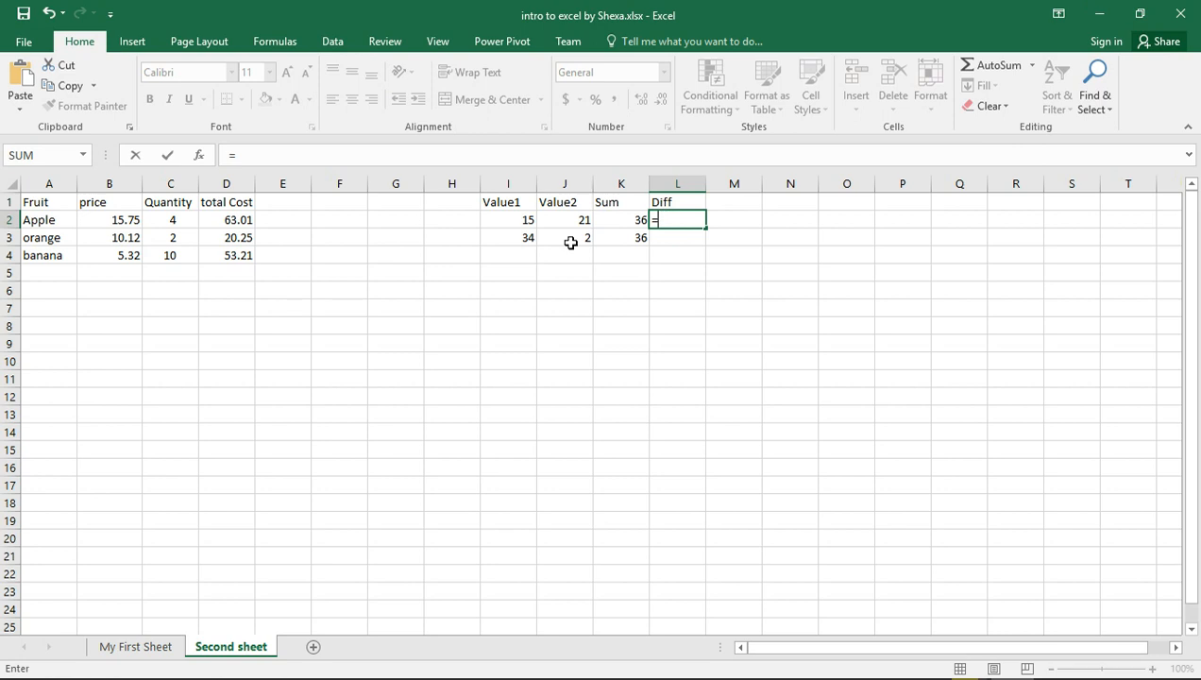
left_click(508, 219)
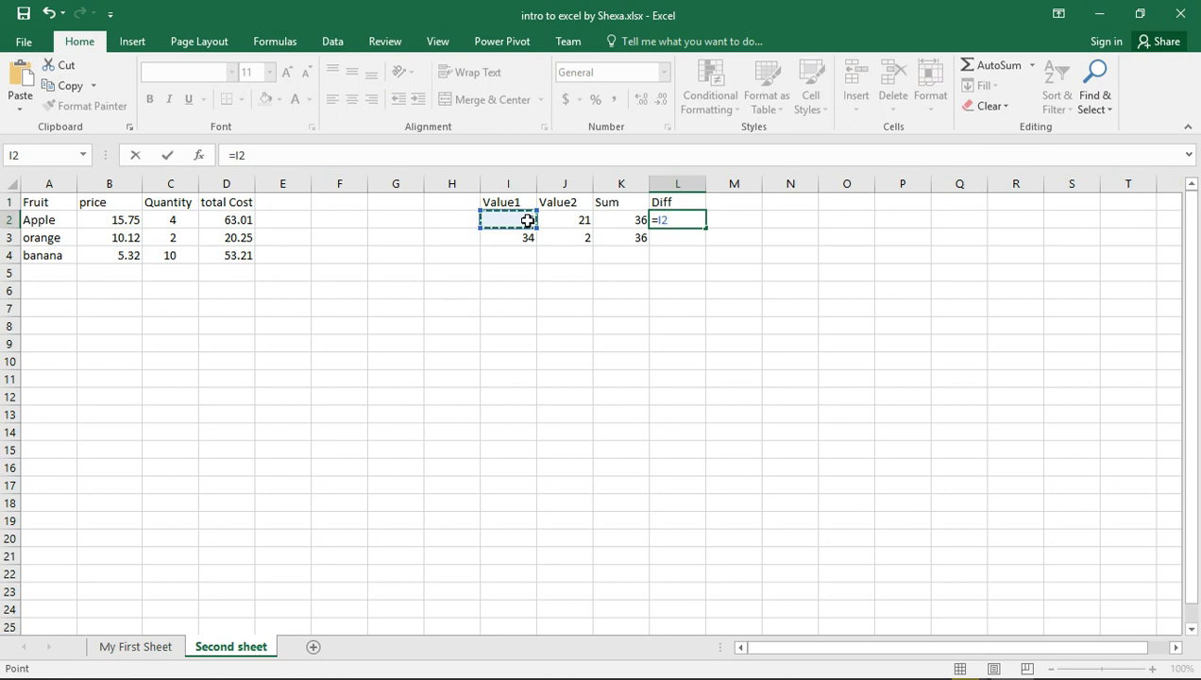
left_click(565, 219)
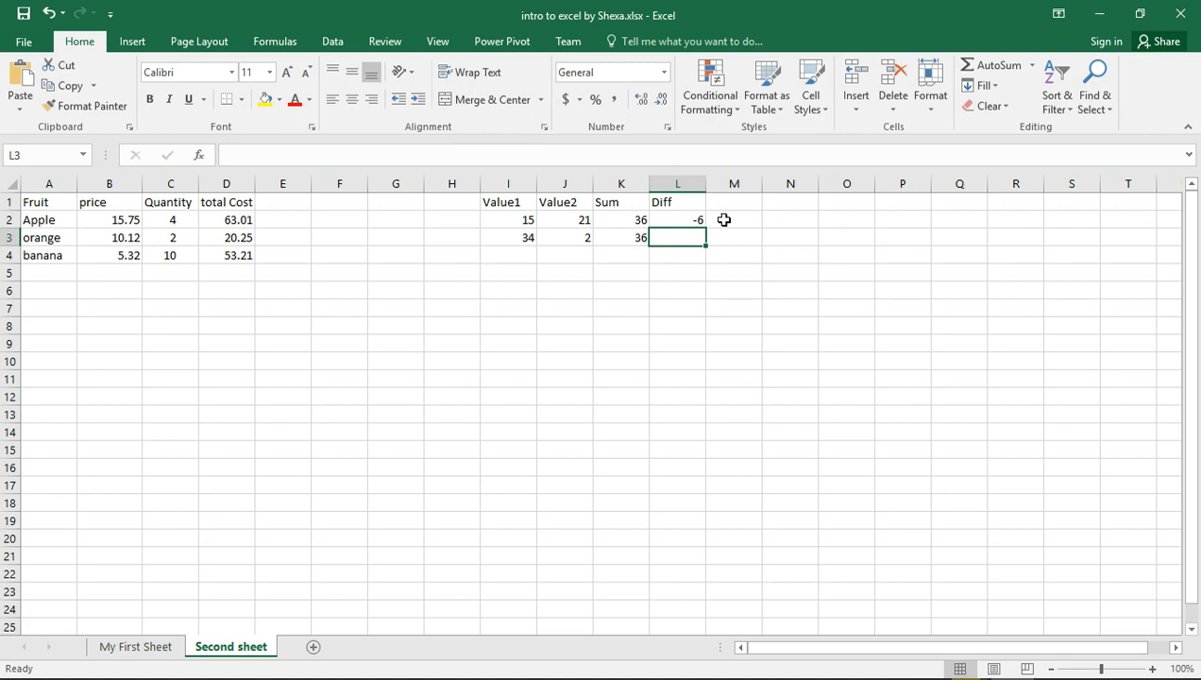
left_click(678, 219)
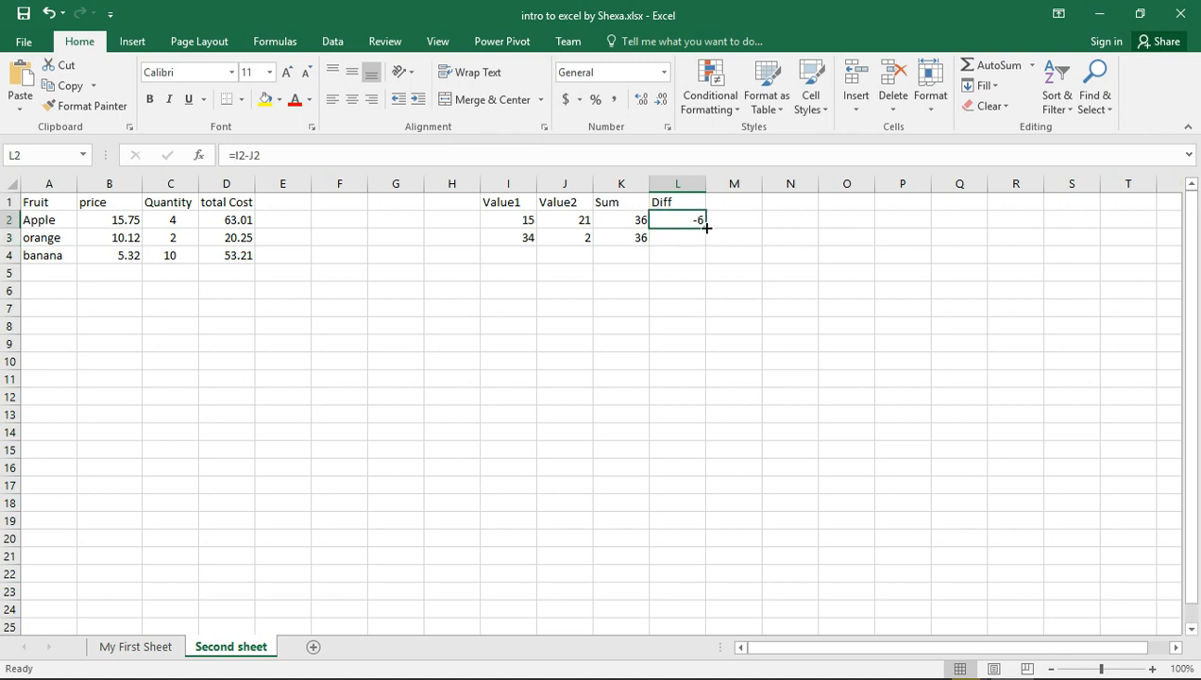
left_click_drag(702, 222, 678, 238)
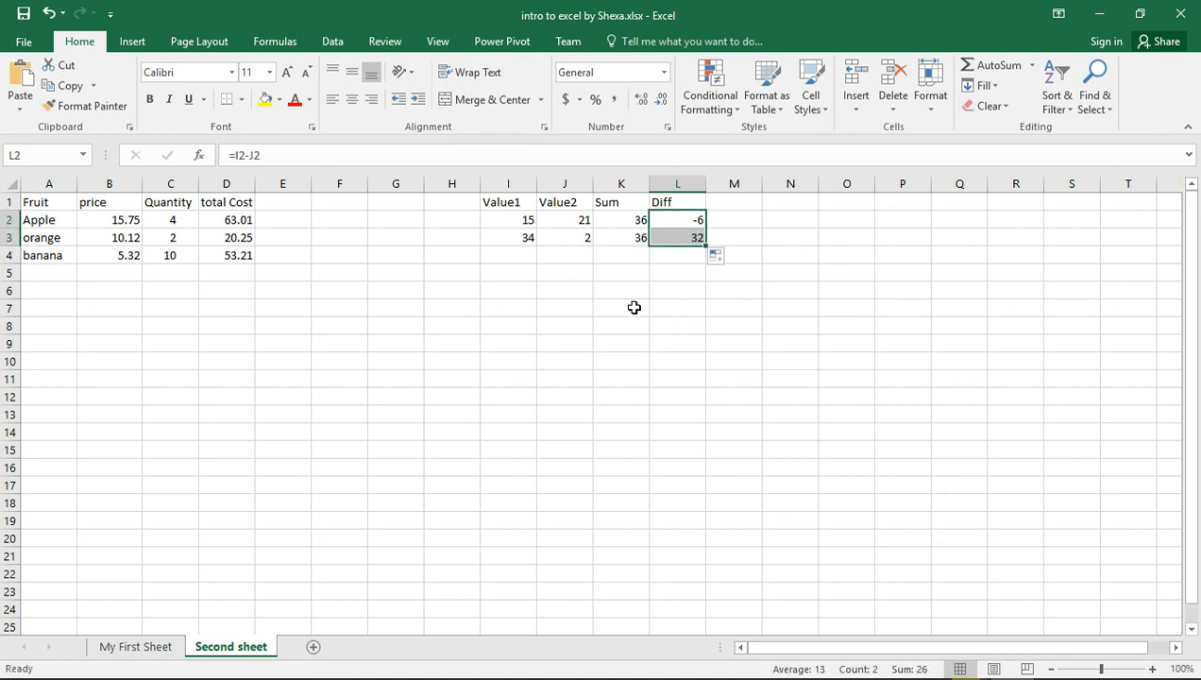
mouse_move(653, 261)
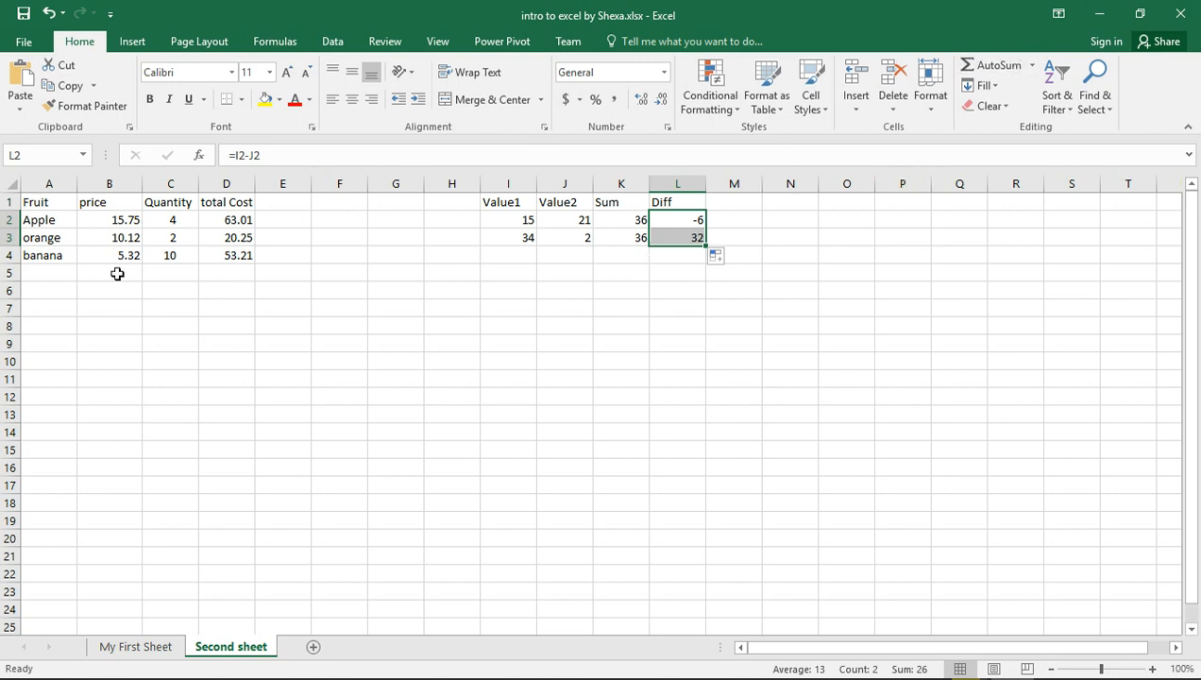
- Enter =AVERAGE(B2:B4) in B5 to show the average price 10.40
left_click(110, 271)
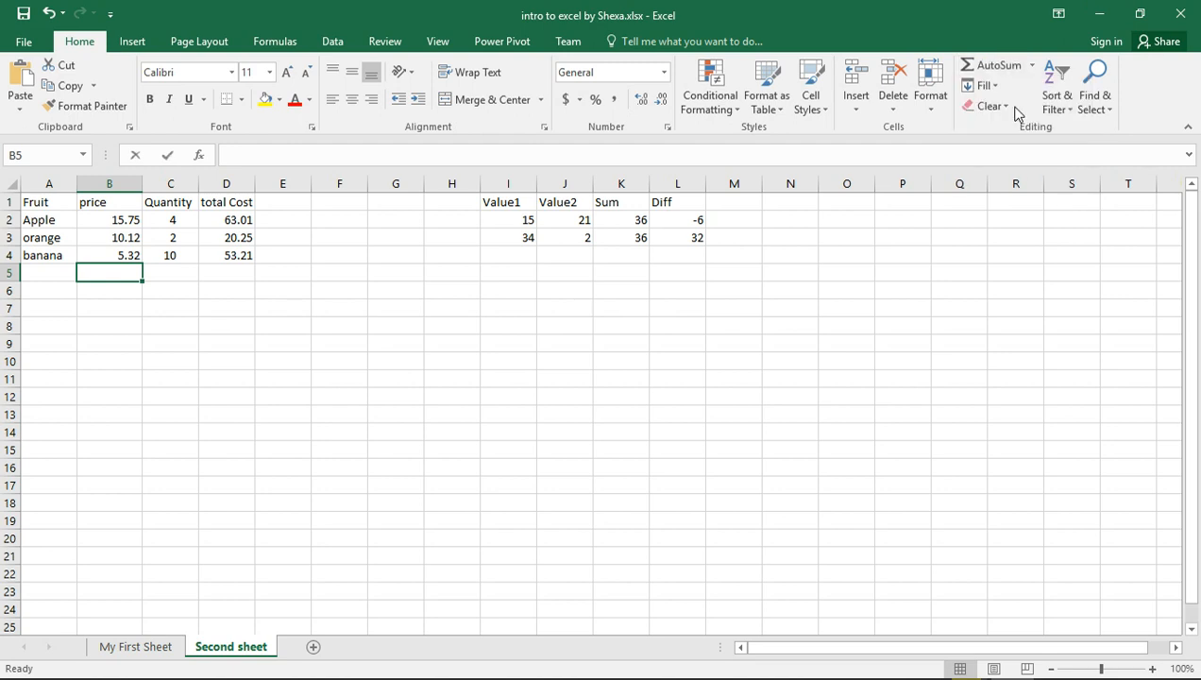
type("=AVERAGE(B2:B4")
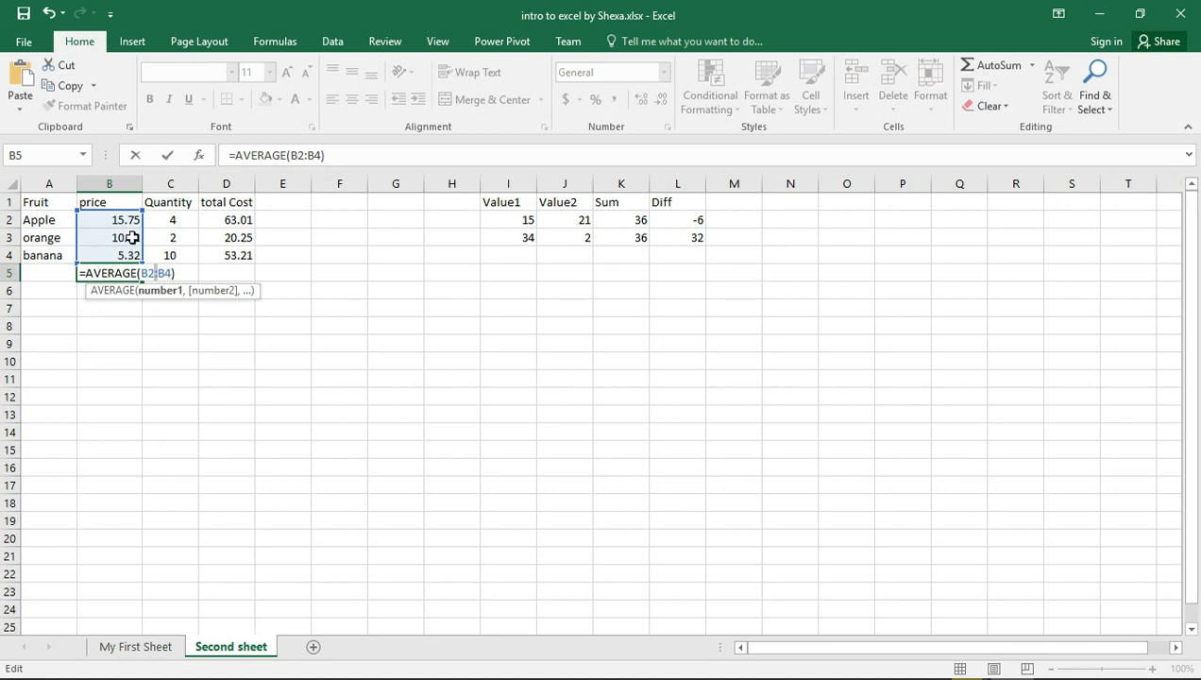
key("Enter")
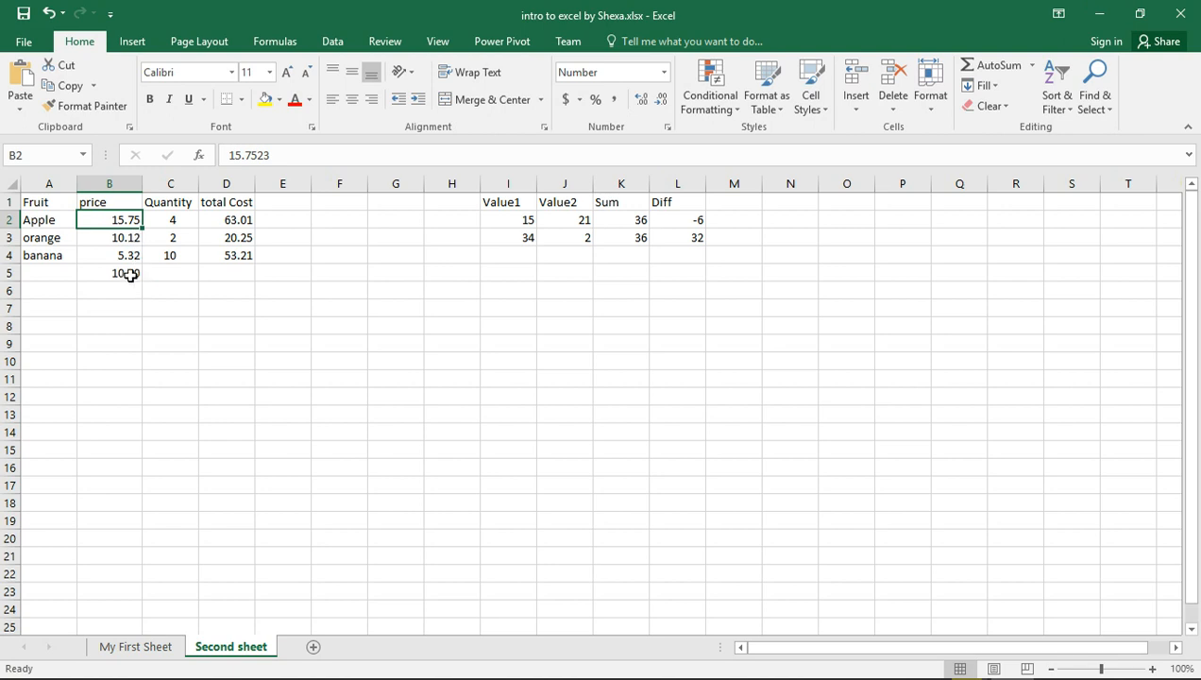
left_click(108, 272)
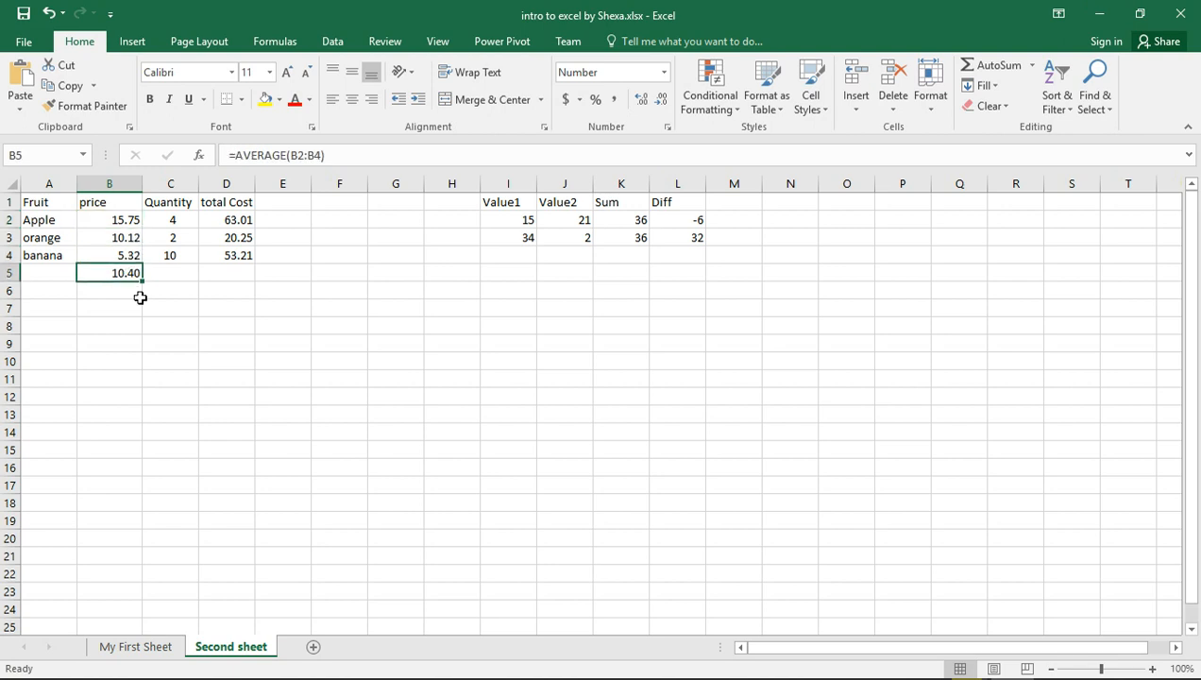
mouse_move(177, 283)
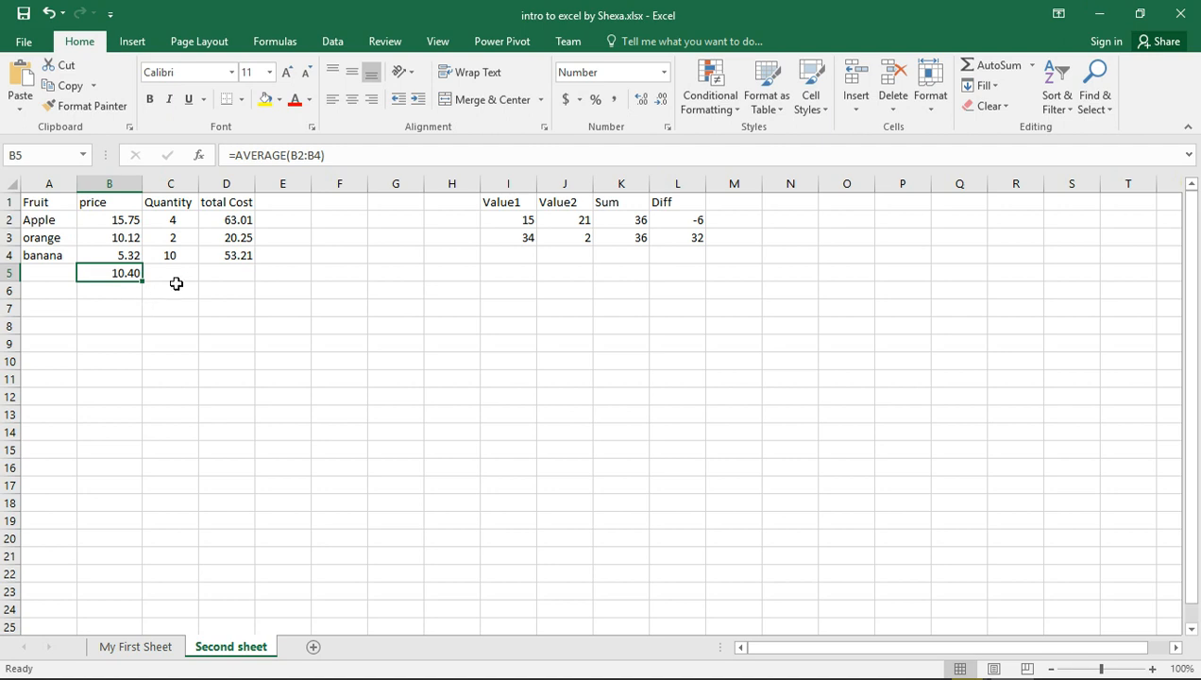
mouse_move(457, 183)
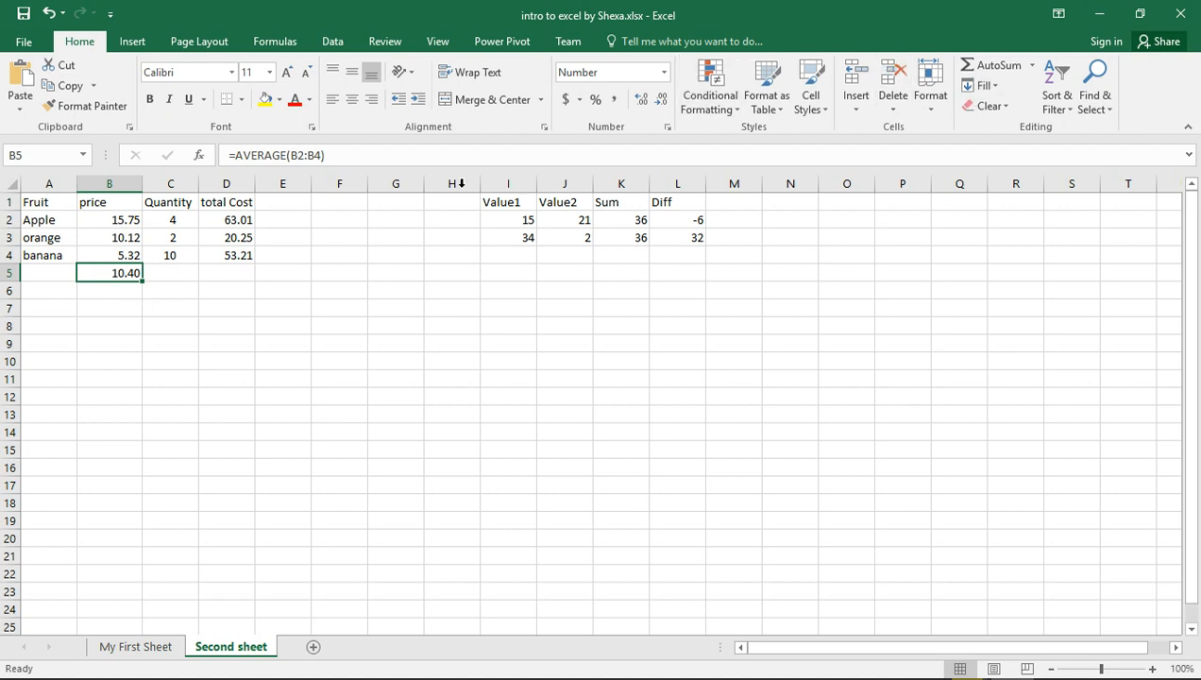
- Put AutoSum Min of quantities (2) in C5 and Max of total costs (63.01) in D5
left_click(170, 271)
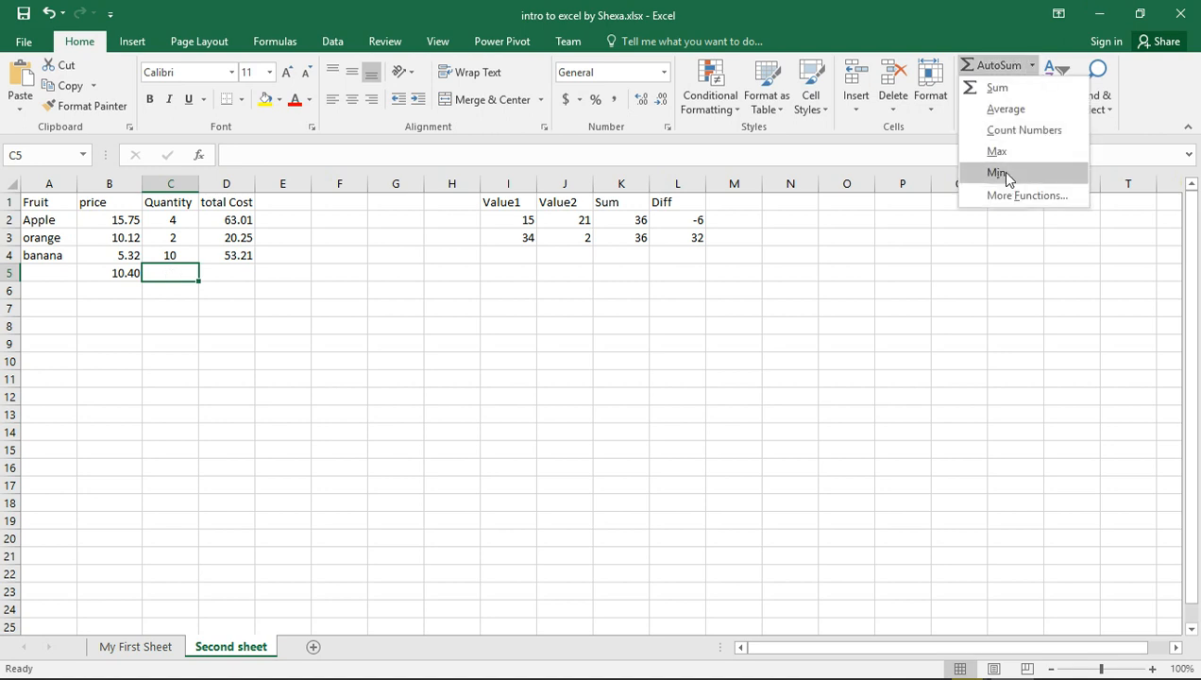
left_click(997, 172)
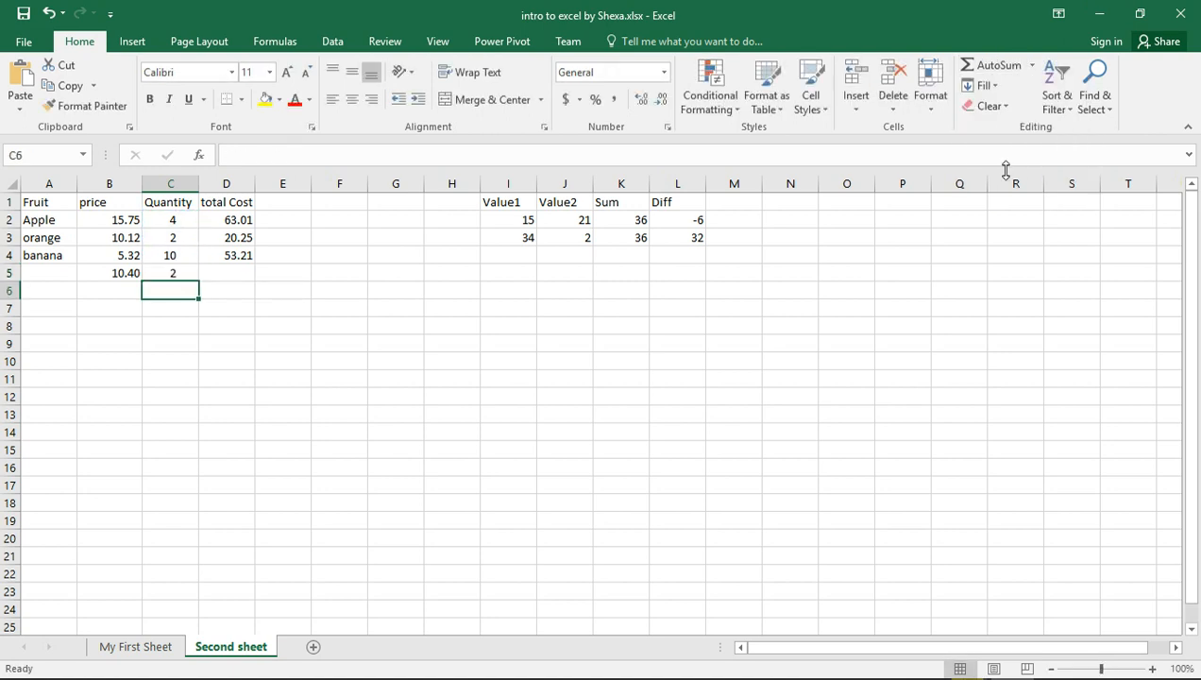
left_click(226, 272)
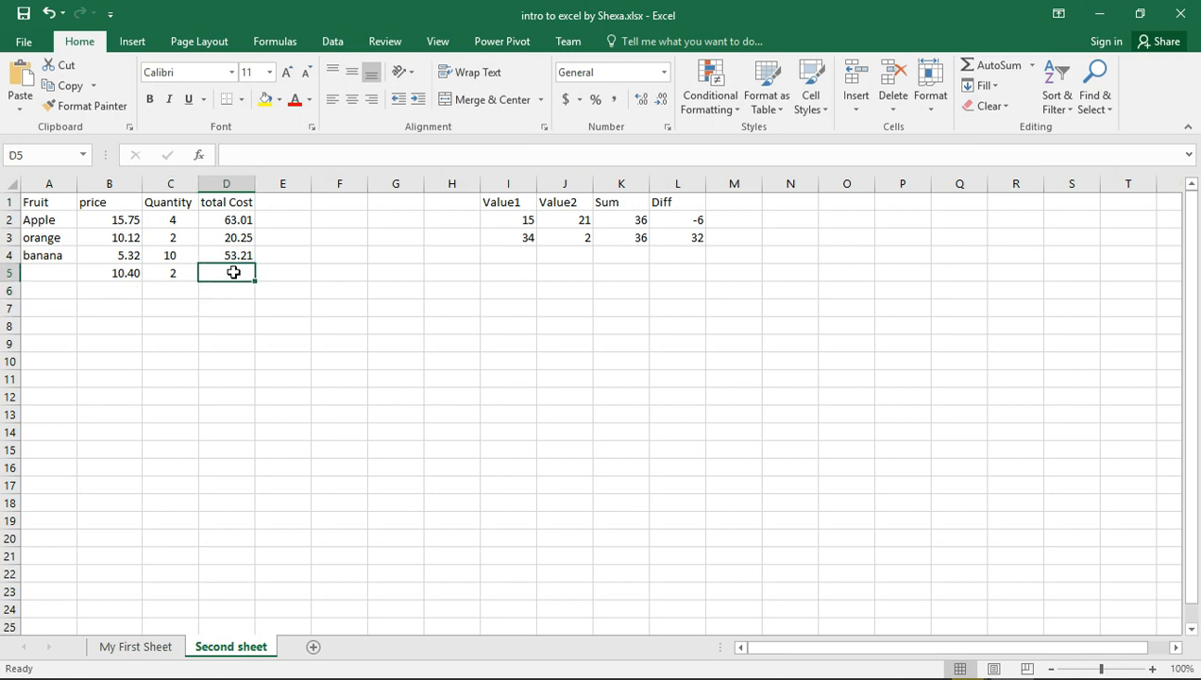
left_click(993, 65)
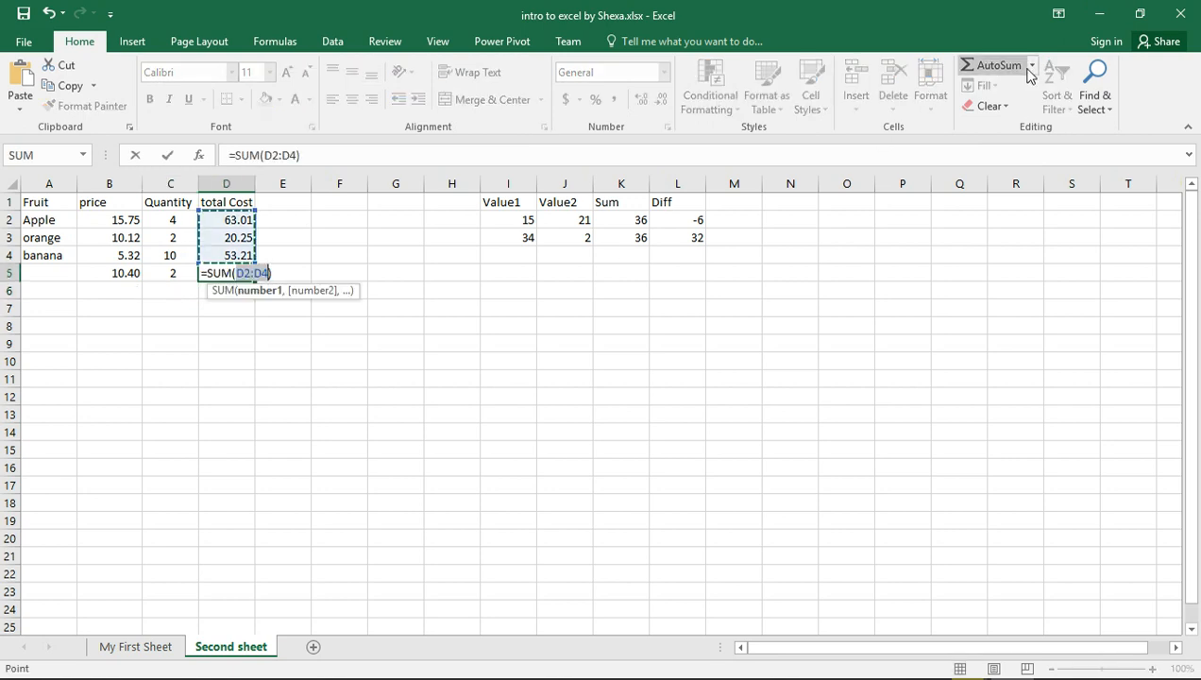
left_click(1031, 64)
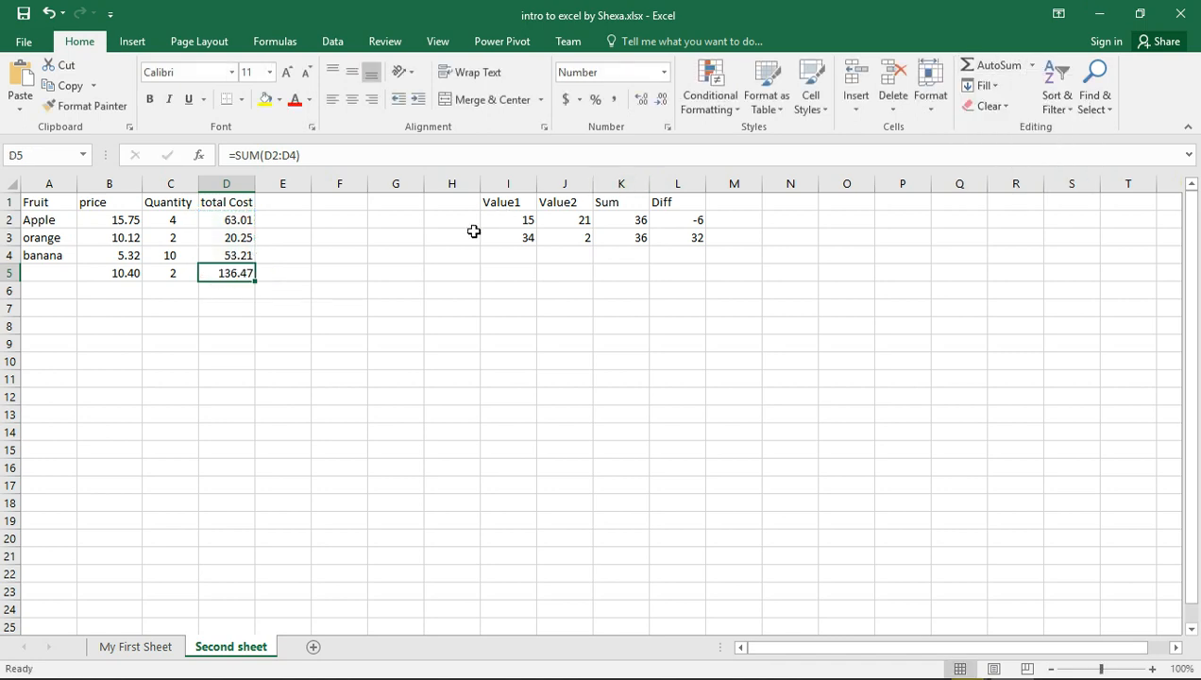
mouse_move(299, 246)
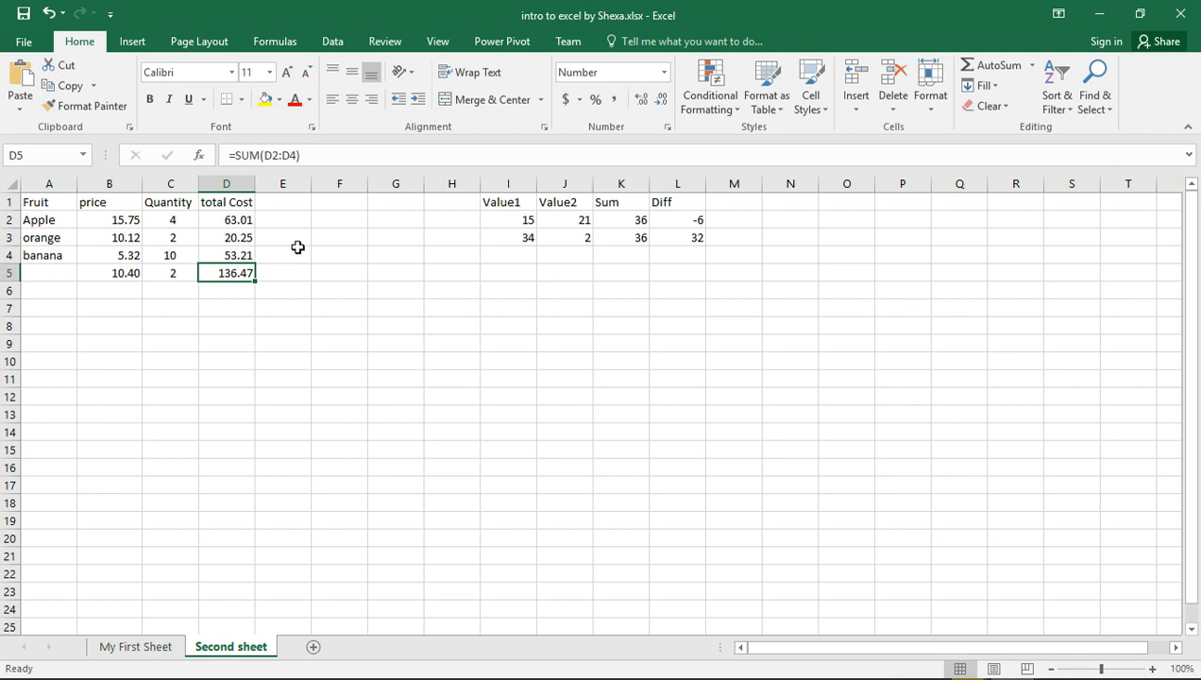
mouse_move(238, 272)
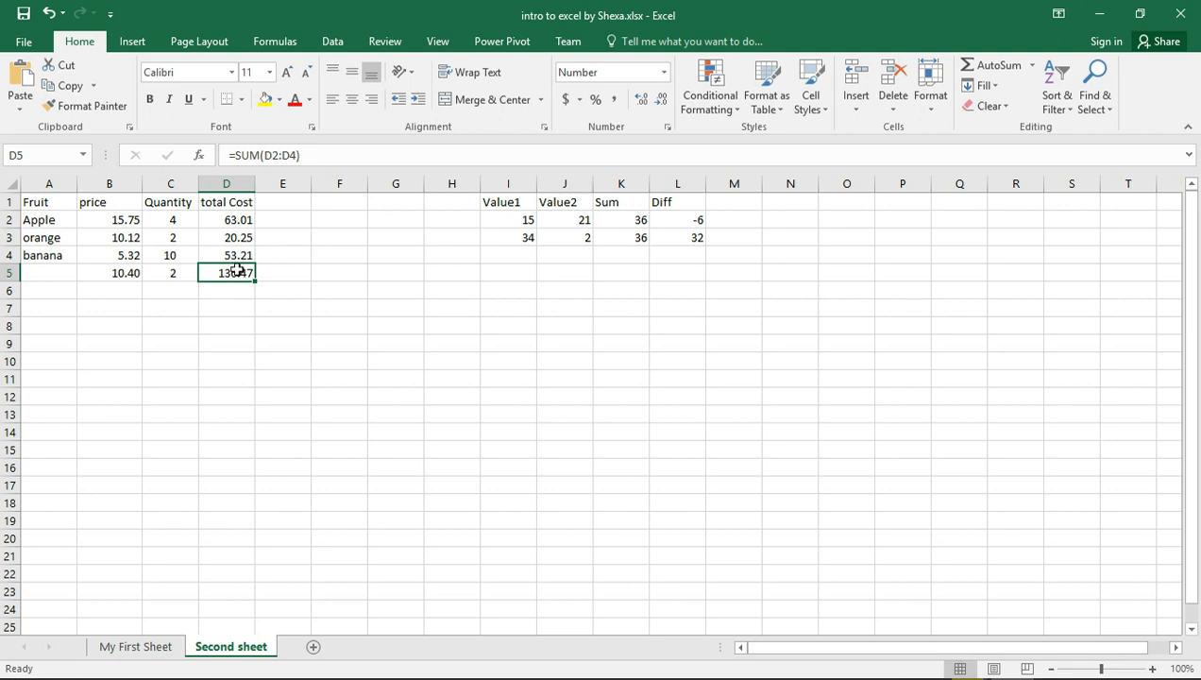
left_click(1031, 64)
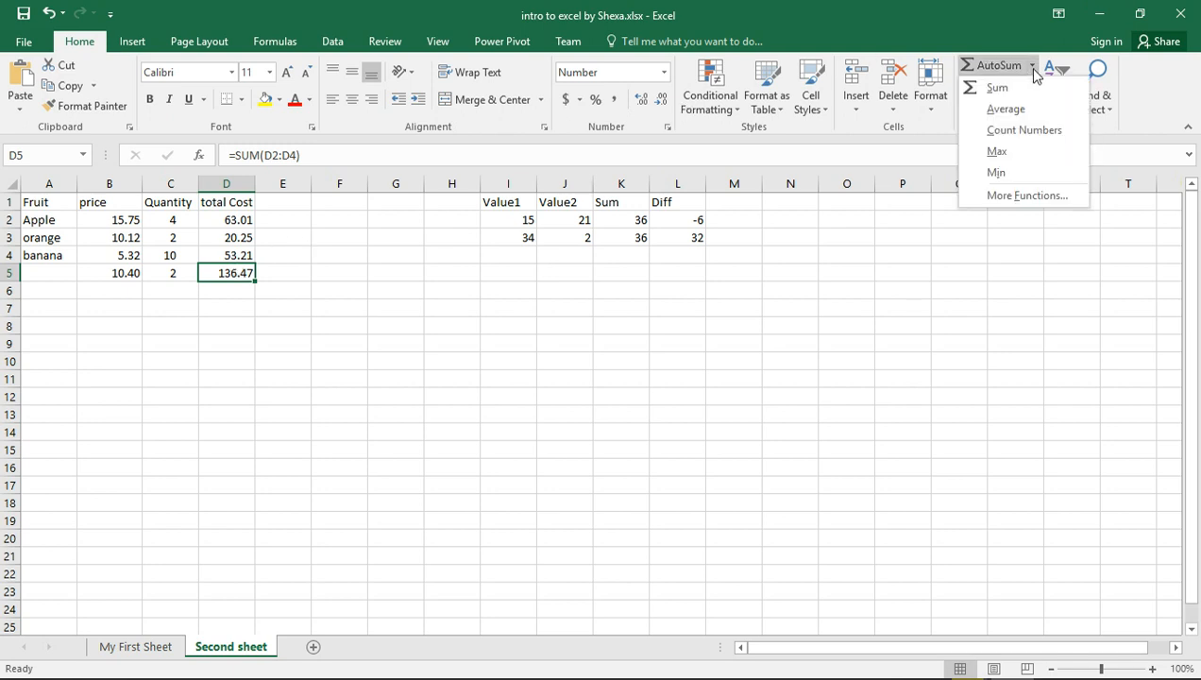
left_click(997, 151)
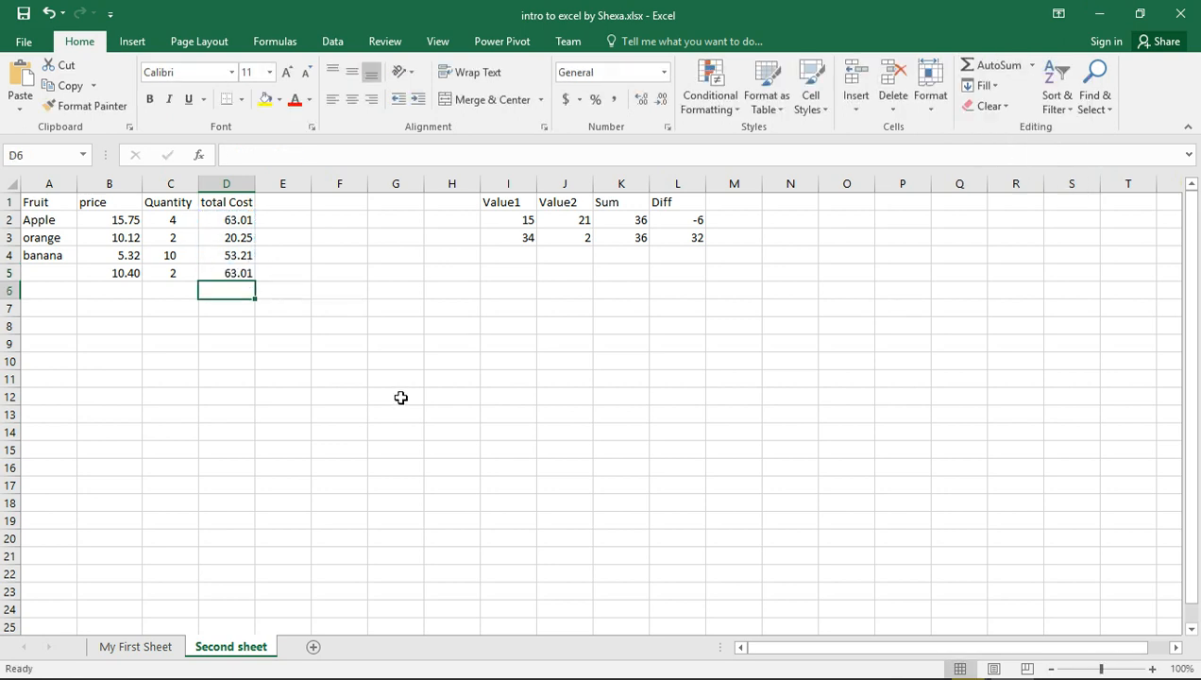
mouse_move(268, 238)
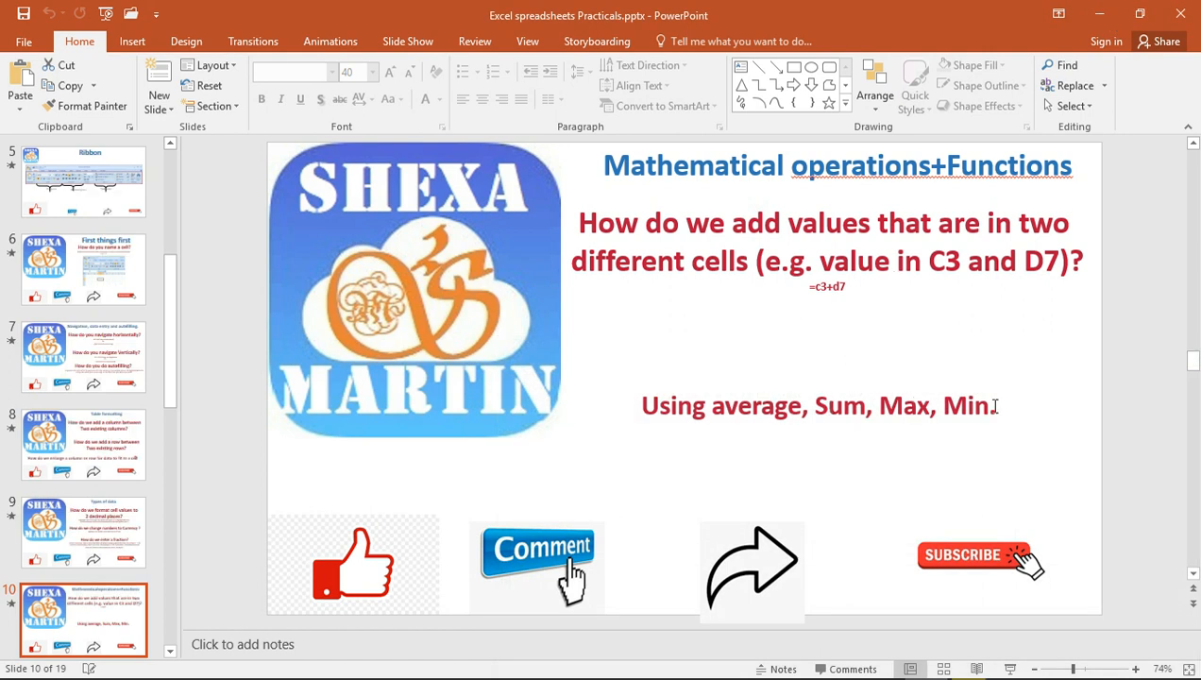
mouse_move(870, 389)
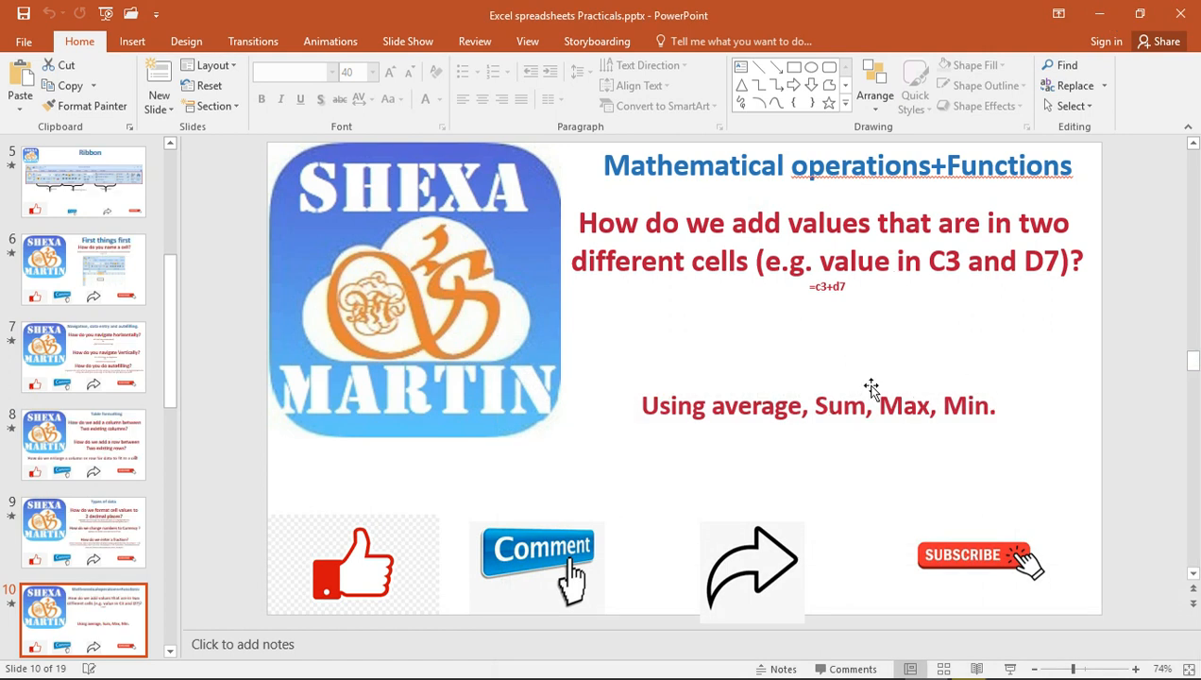